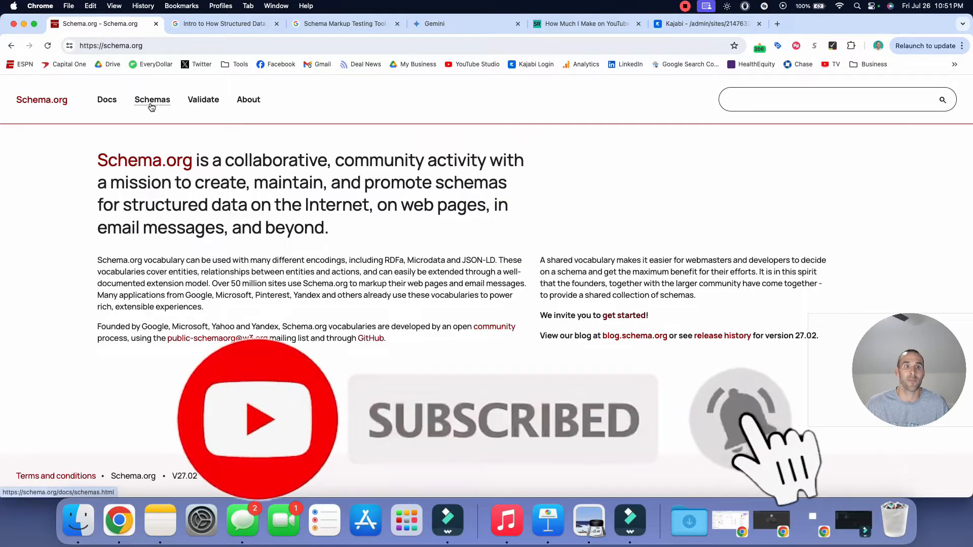
Step: Show the Schemas overview and its list of commonly used types, highlighting Embedded non-text objects
click(152, 100)
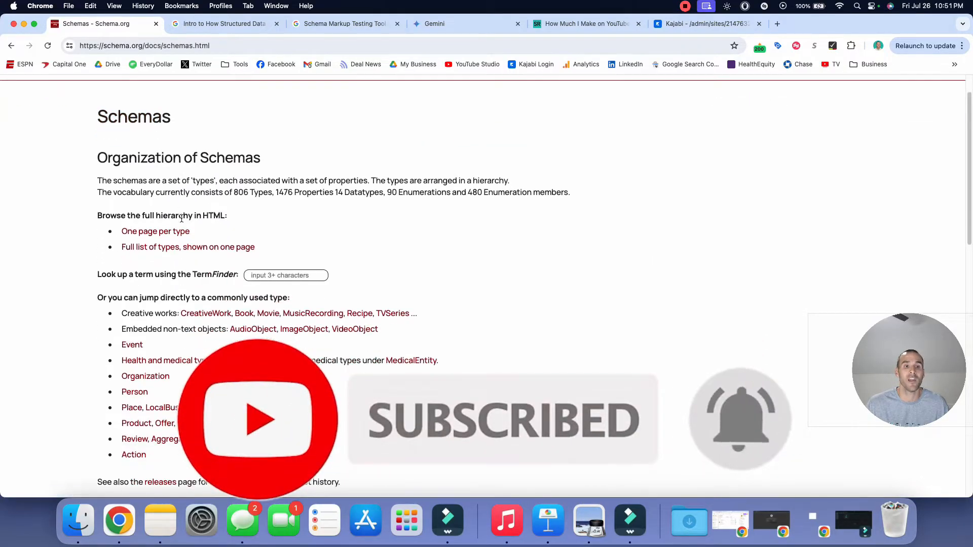
scroll(down, 3)
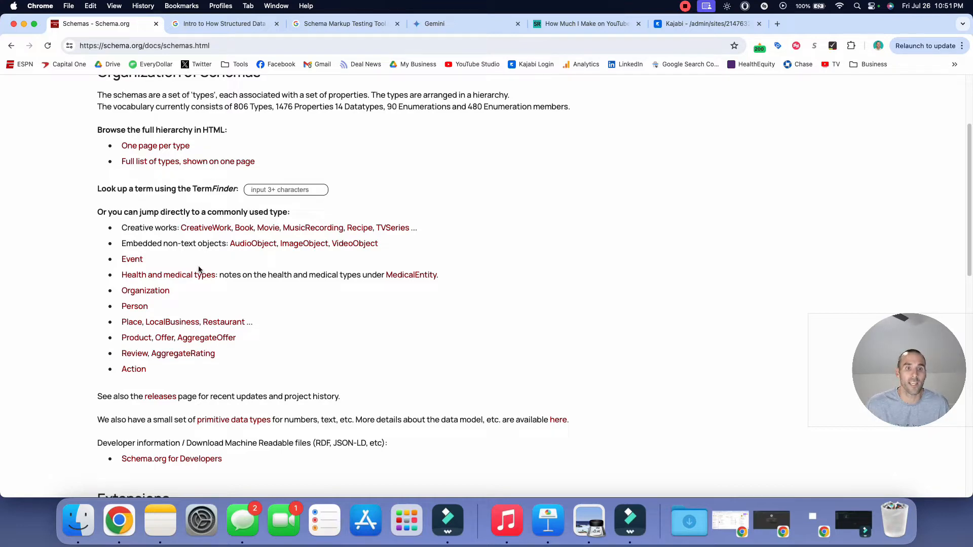
double_click(135, 227)
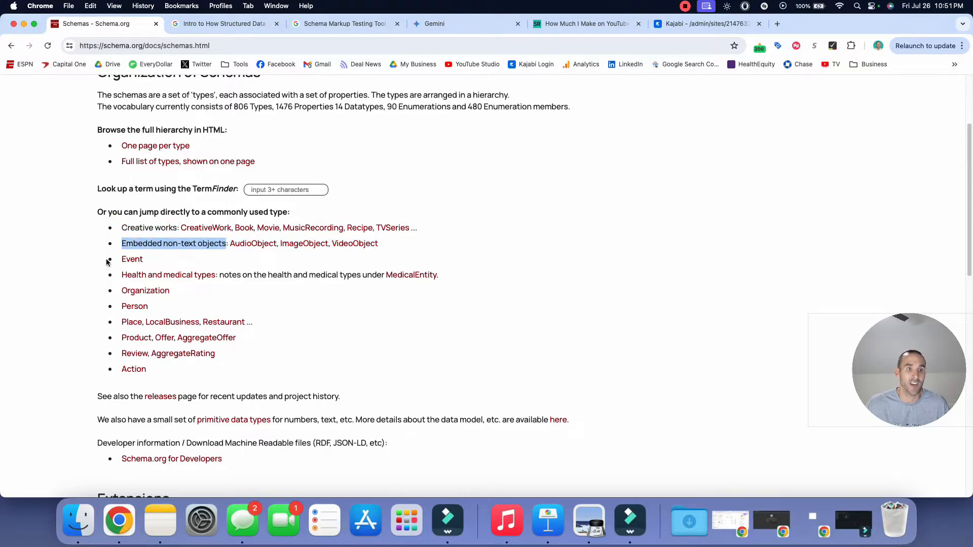
mouse_move(109, 292)
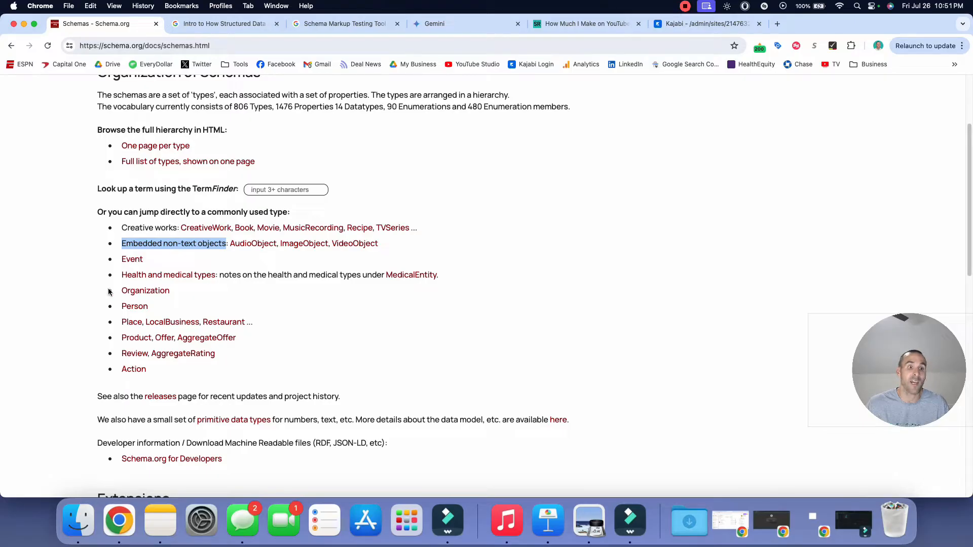
mouse_move(147, 312)
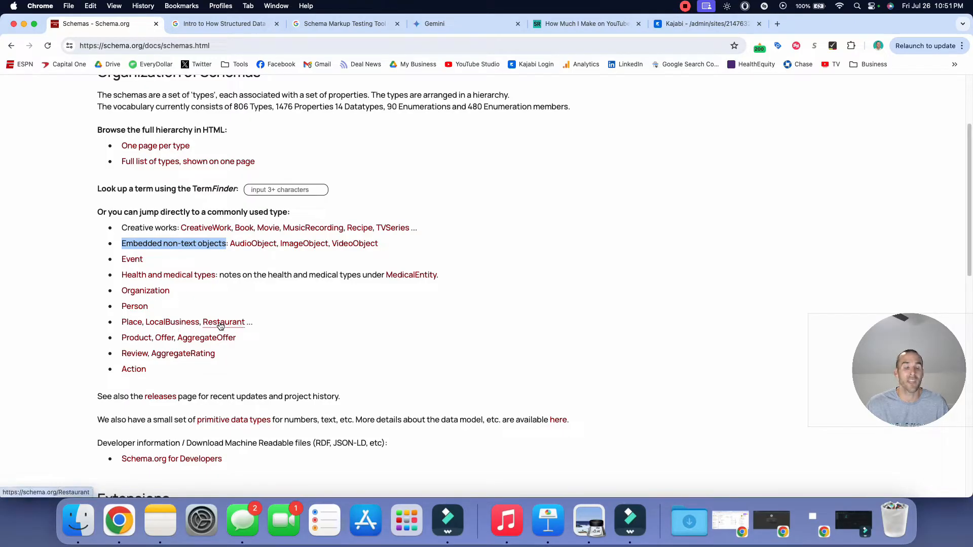
mouse_move(235, 312)
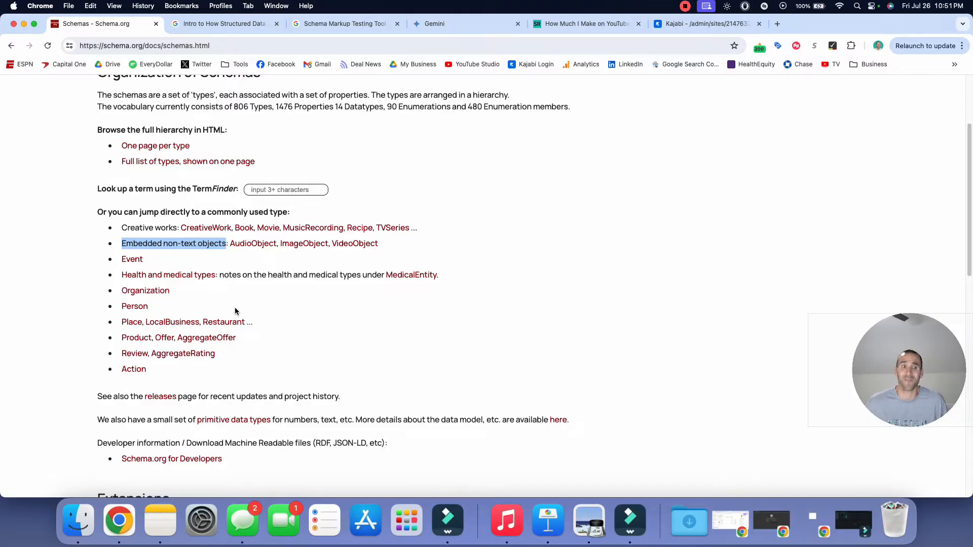
mouse_move(259, 161)
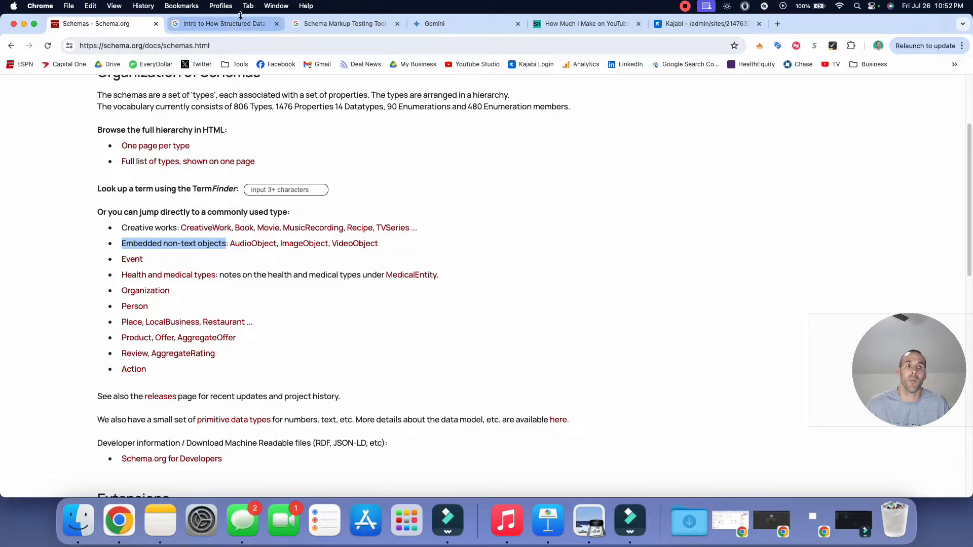
Step: View Google's recipe JSON-LD example, briefly highlighting its script, name and author lines
click(225, 23)
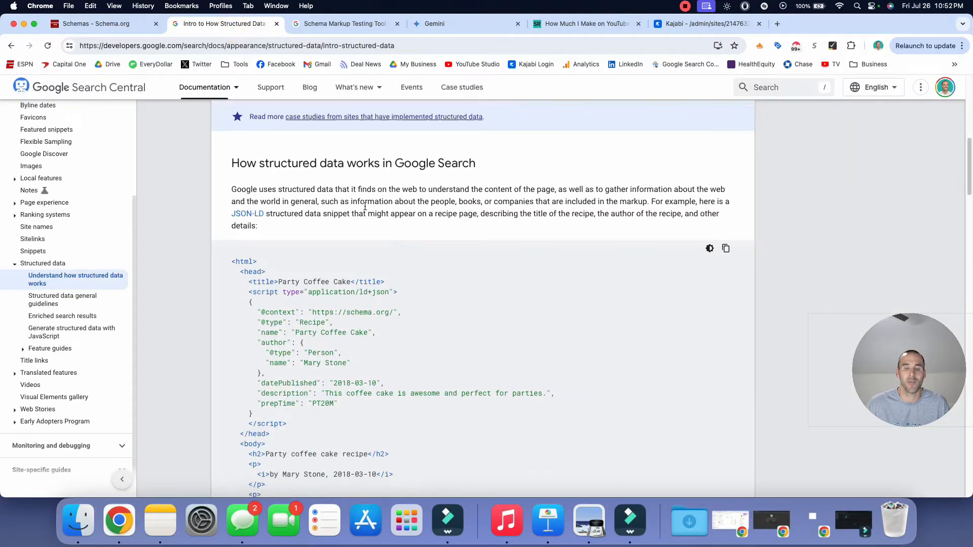
scroll(down, 3)
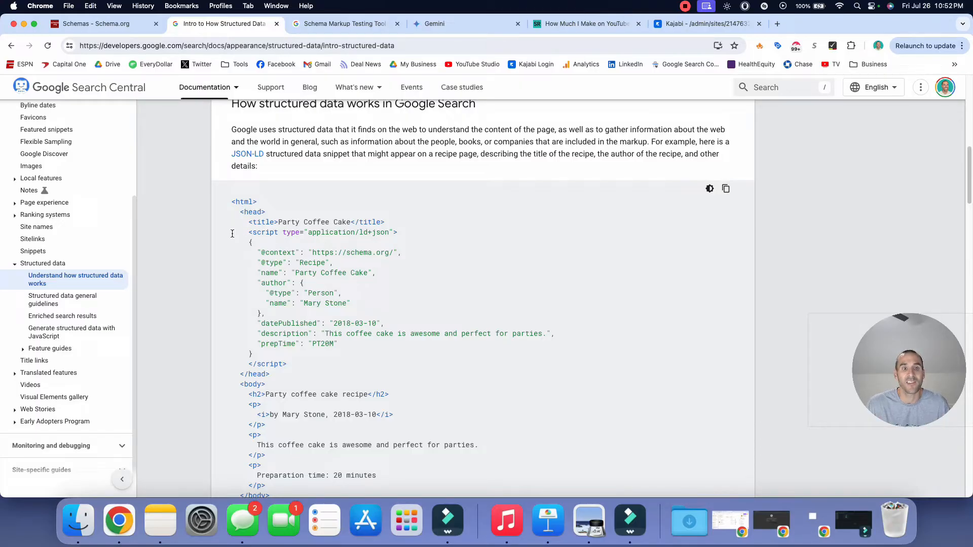
drag(232, 232, 375, 273)
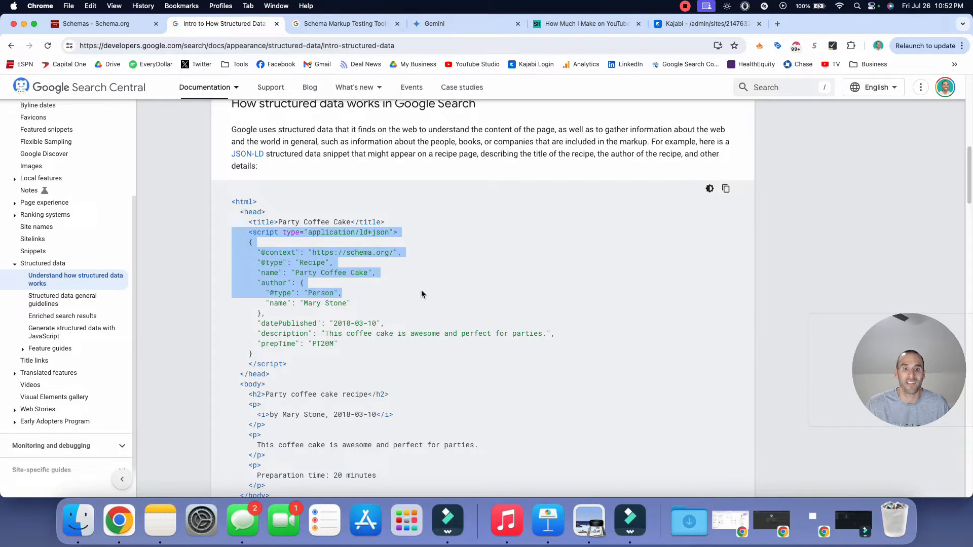
click(291, 232)
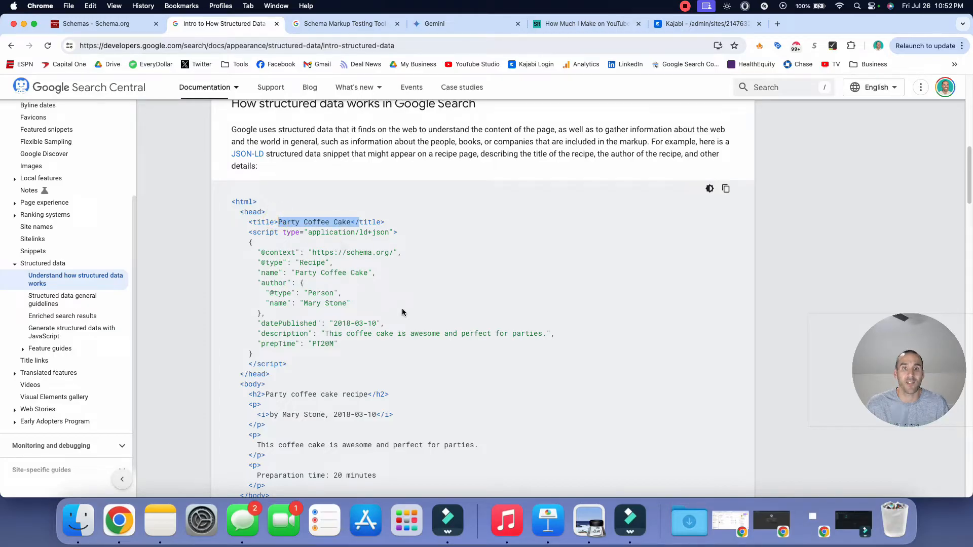
mouse_move(272, 267)
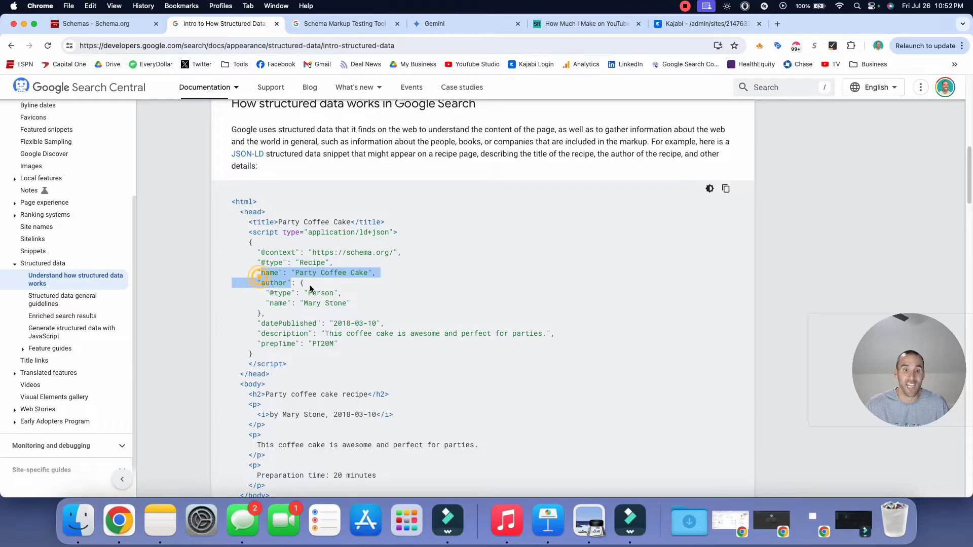
click(284, 303)
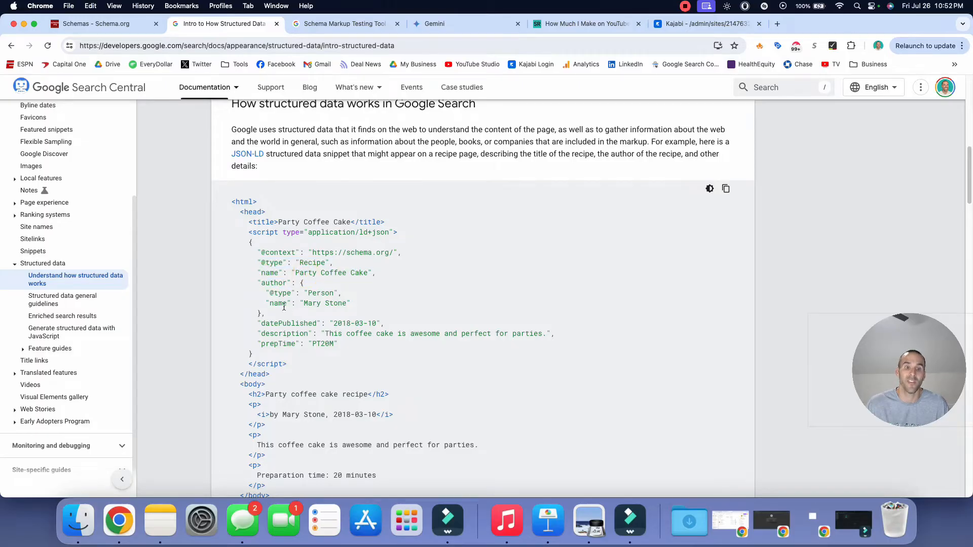
mouse_move(369, 320)
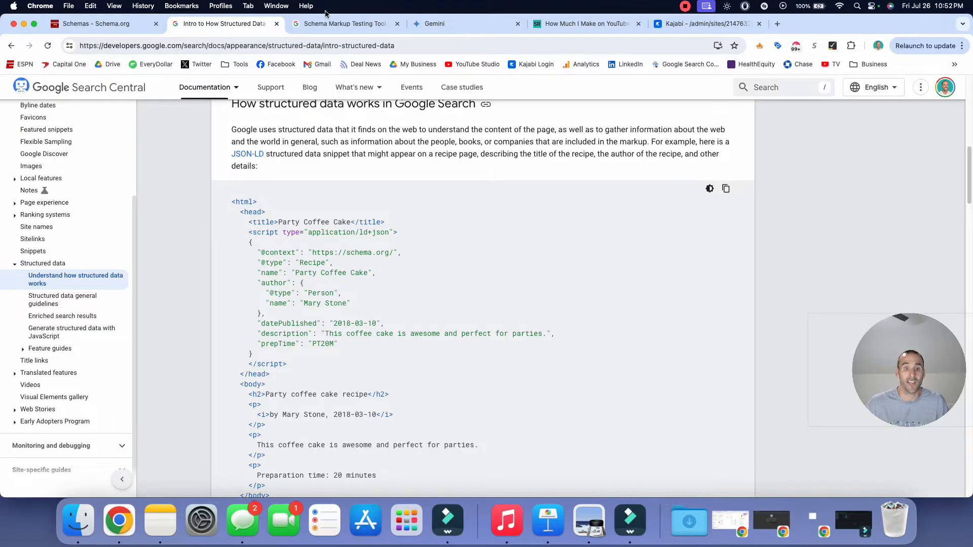
Step: Review the Rich Results Test and Schema Markup Validator cards, then move to the Scott Redgate blog post
click(347, 24)
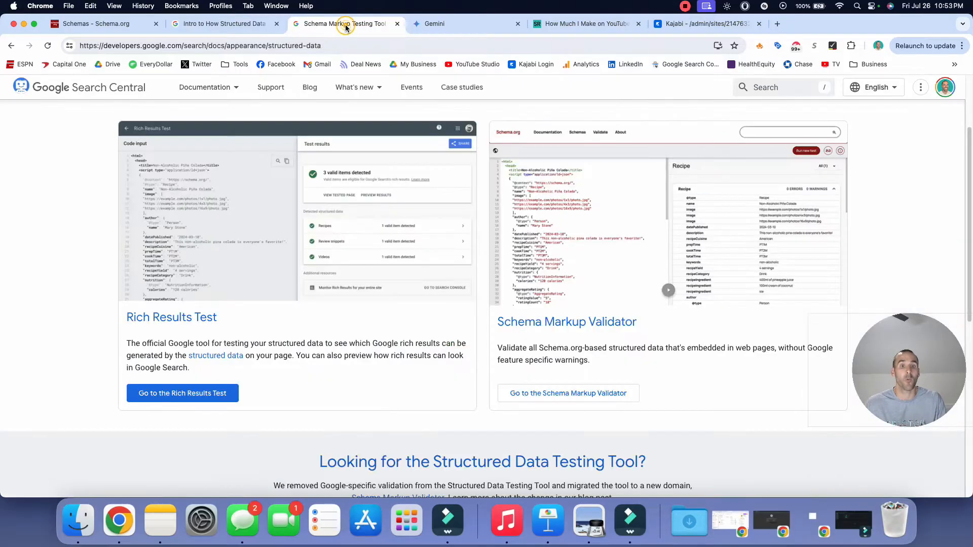
mouse_move(358, 359)
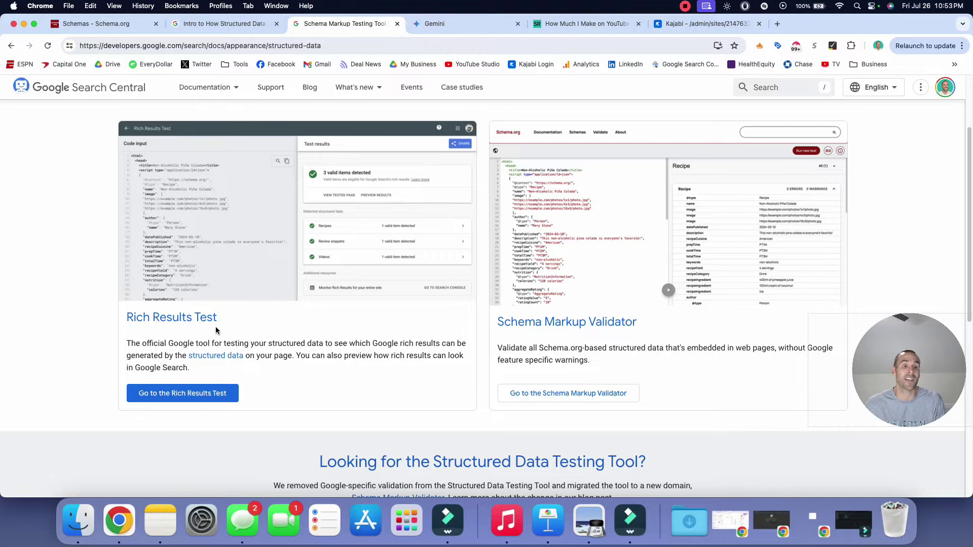
mouse_move(544, 334)
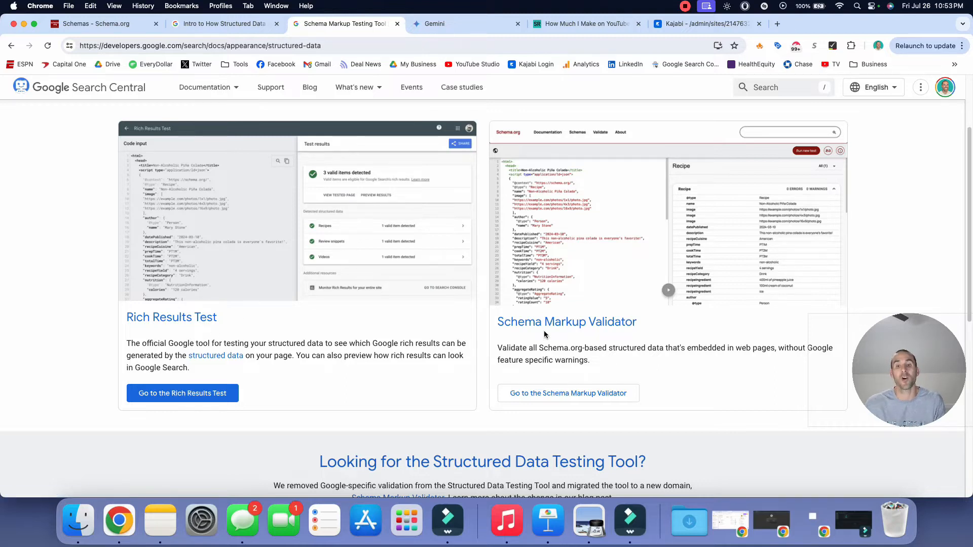
mouse_move(576, 323)
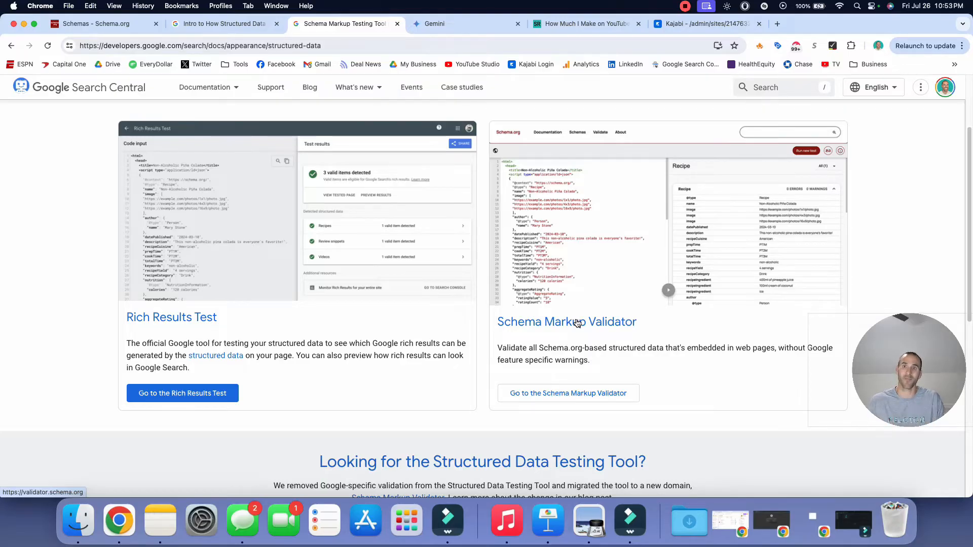
click(584, 23)
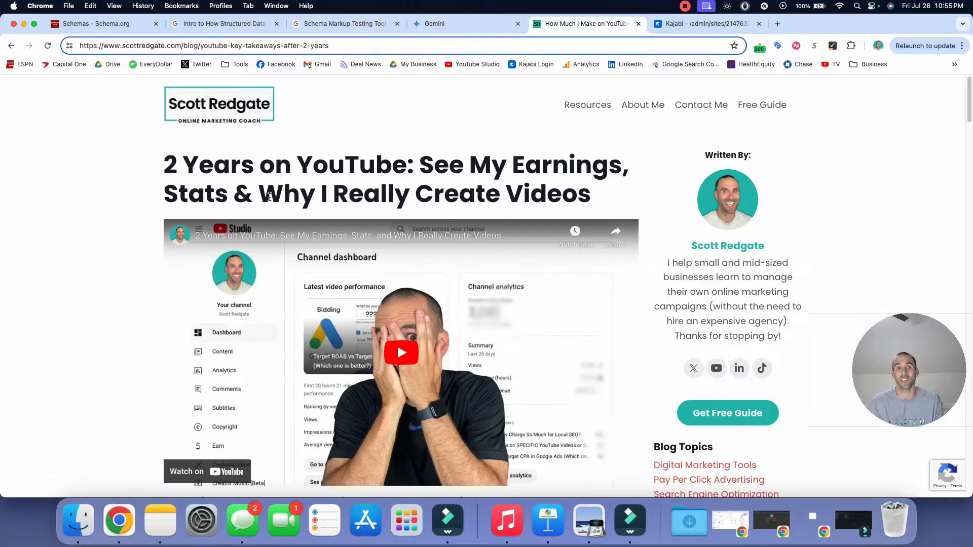
mouse_move(399, 148)
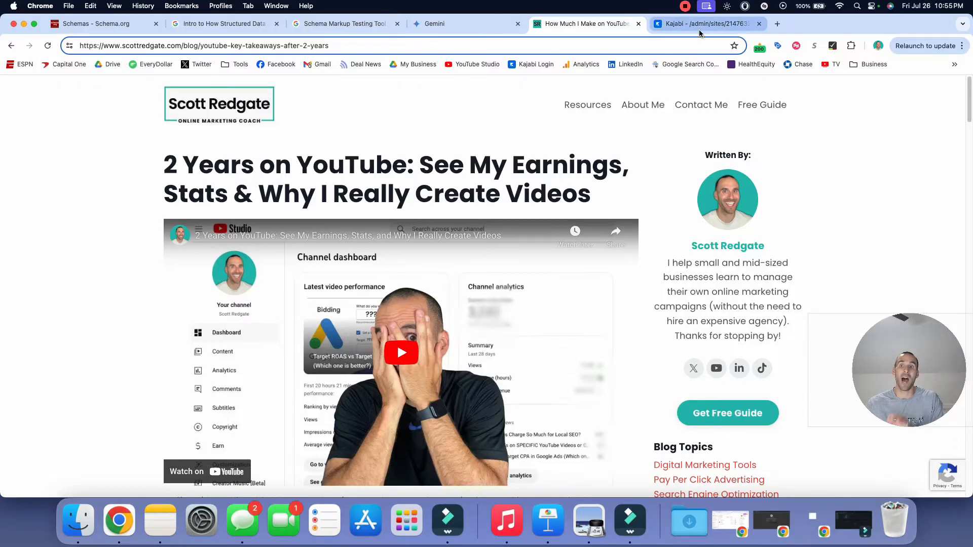
Step: Switch to the Kajabi admin where the post's Source code dialog is showing
click(705, 24)
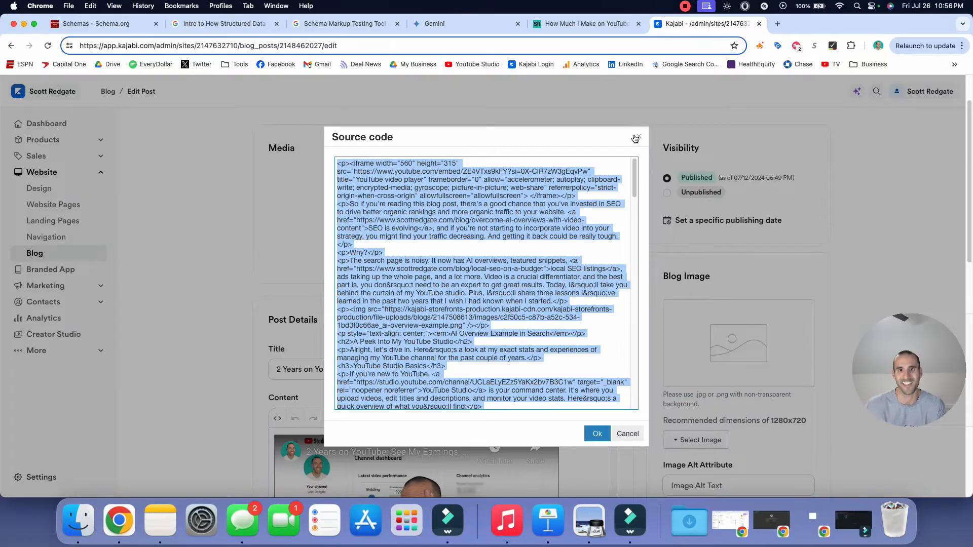
Step: Dismiss the source code and return to the post's Content, placing the cursor in the opening paragraph
click(637, 138)
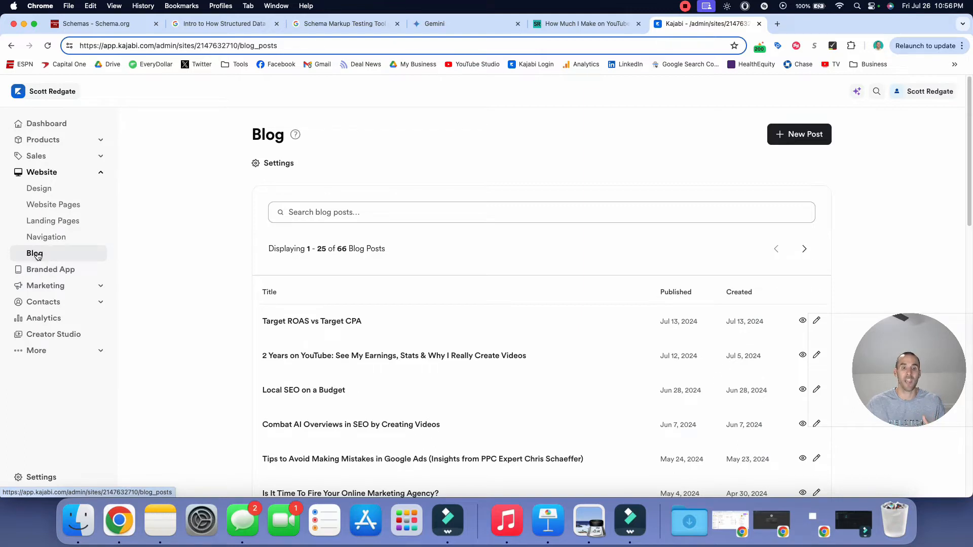
mouse_move(340, 357)
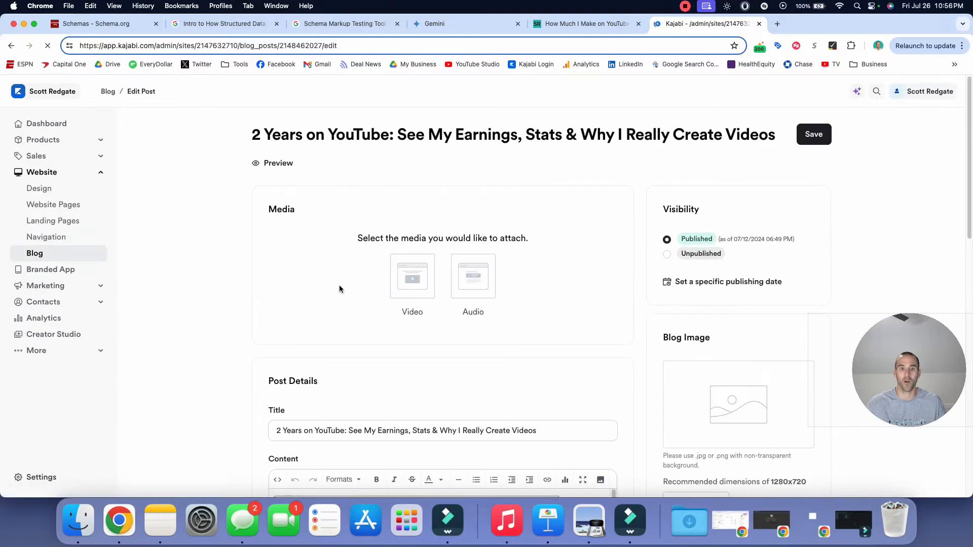
scroll(down, 3)
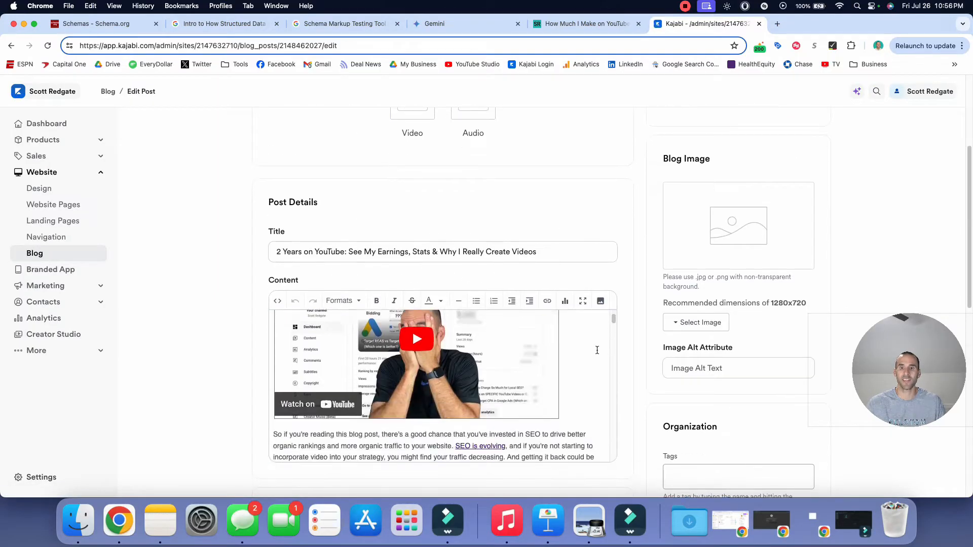
scroll(down, 3)
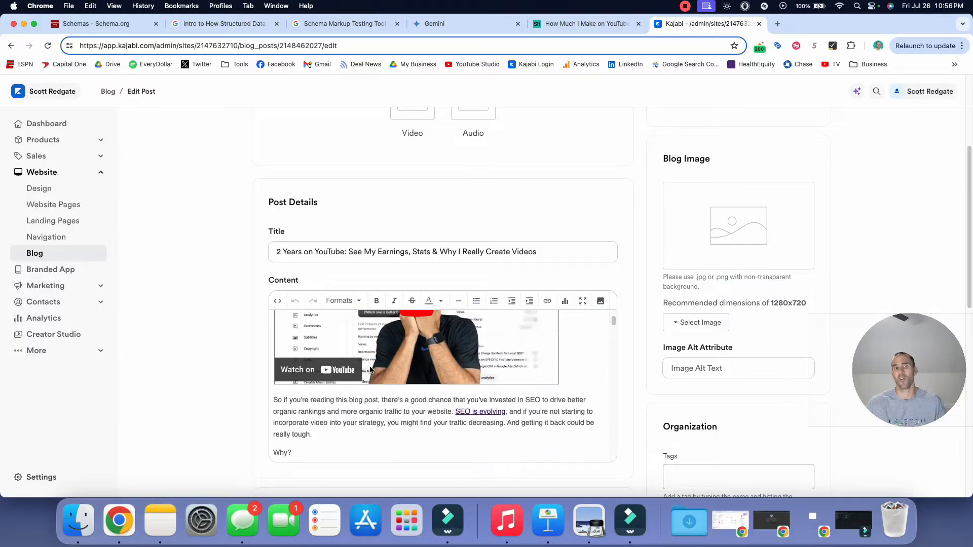
mouse_move(425, 363)
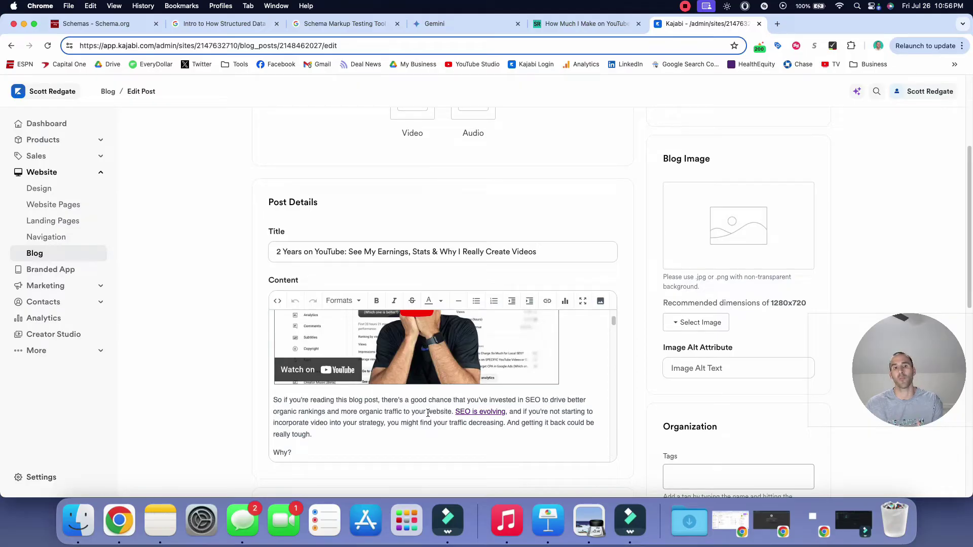
click(277, 300)
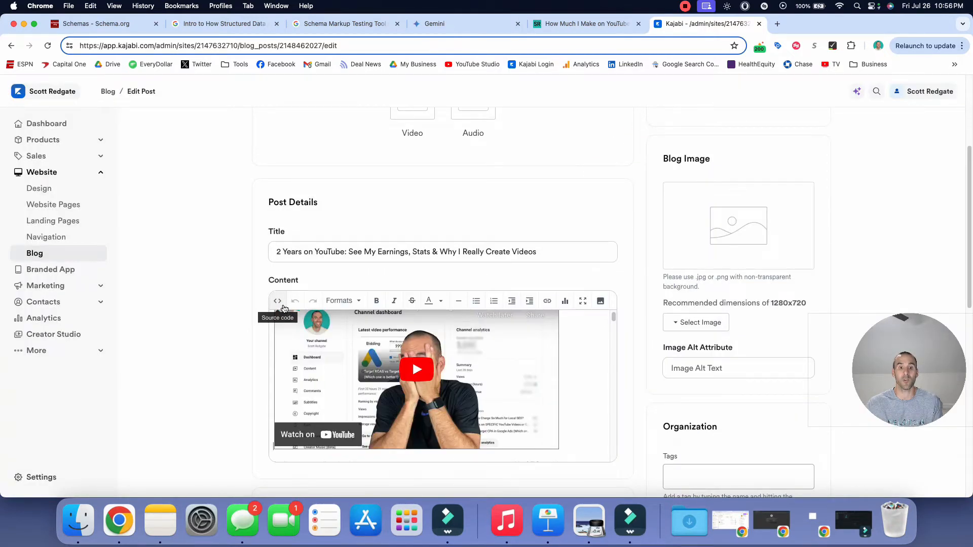
Step: Copy the post's full HTML source and move to a fresh Gemini Advanced chat
click(277, 301)
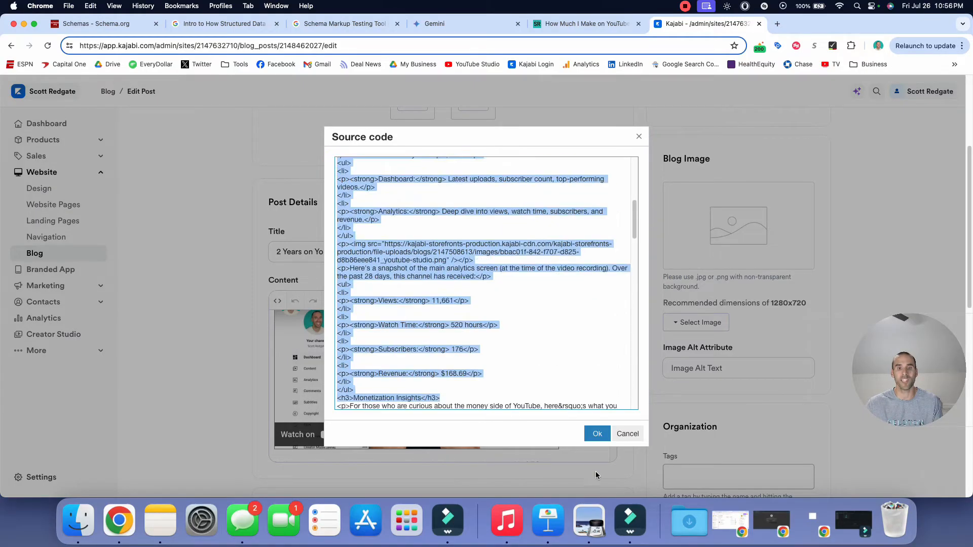
scroll(down, 3)
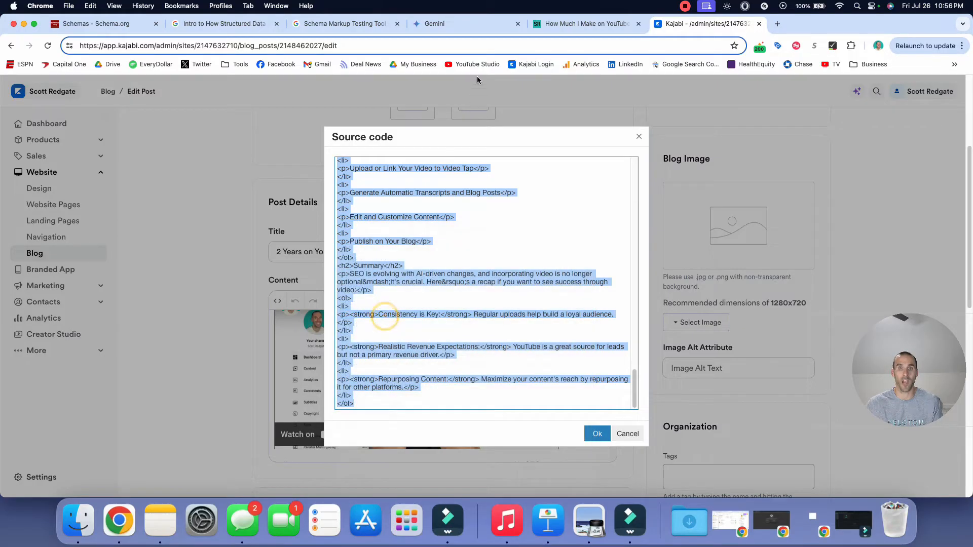
click(434, 25)
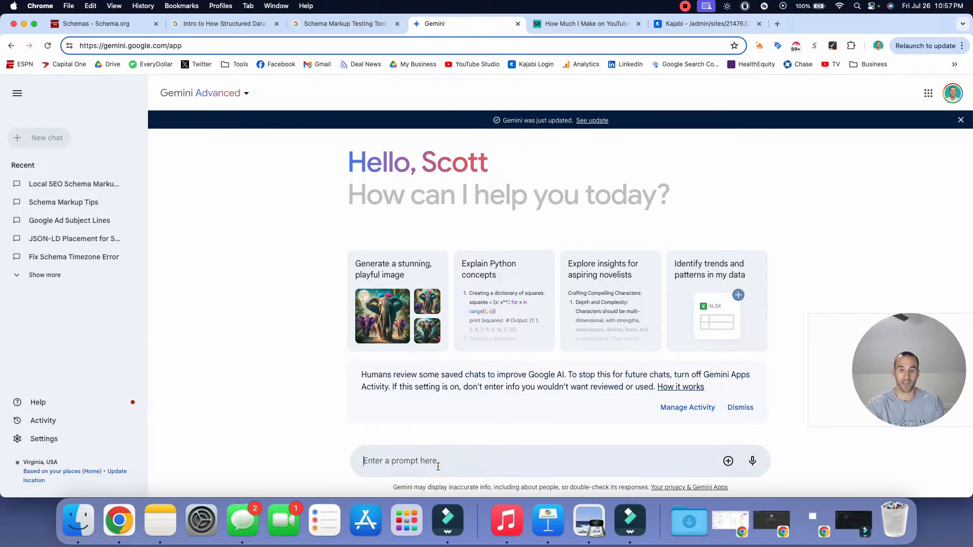
Step: Ask Gemini 'What Schema.org markup could I add to this blog post?' with the HTML pasted after it
text(What SS)
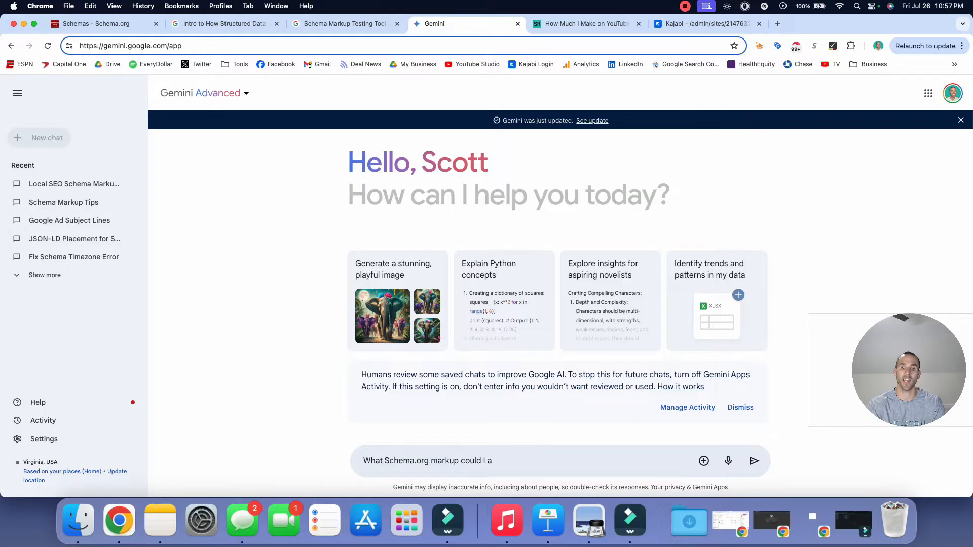
text(dd to this blog post?)
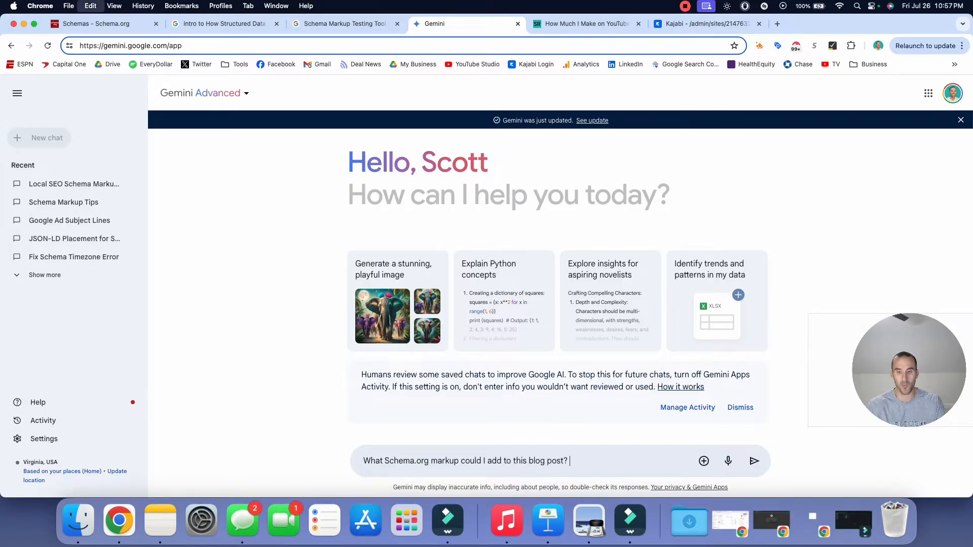
click(754, 461)
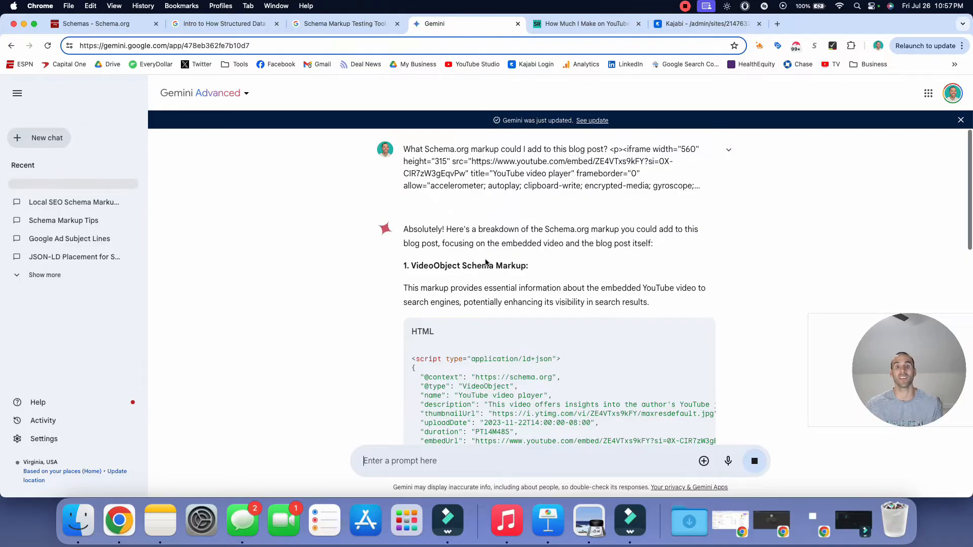
mouse_move(557, 259)
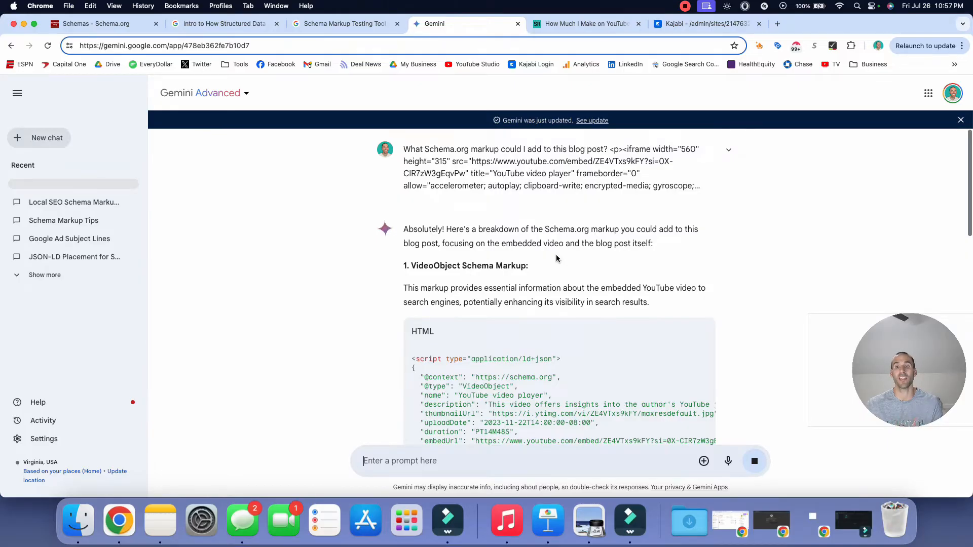
Step: Read the VideoObject and BlogPosting suggestions and request the full body code with schema at the top
scroll(down, 3)
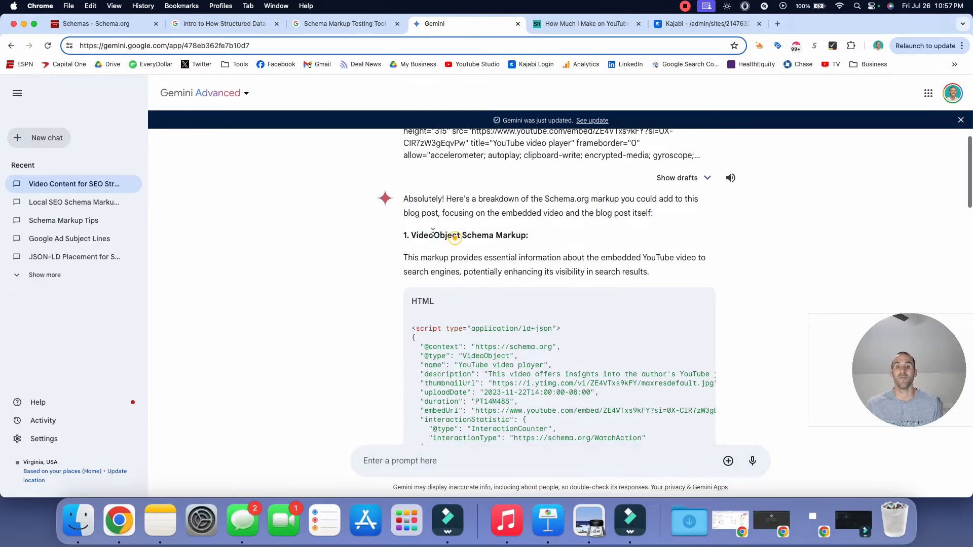
scroll(down, 3)
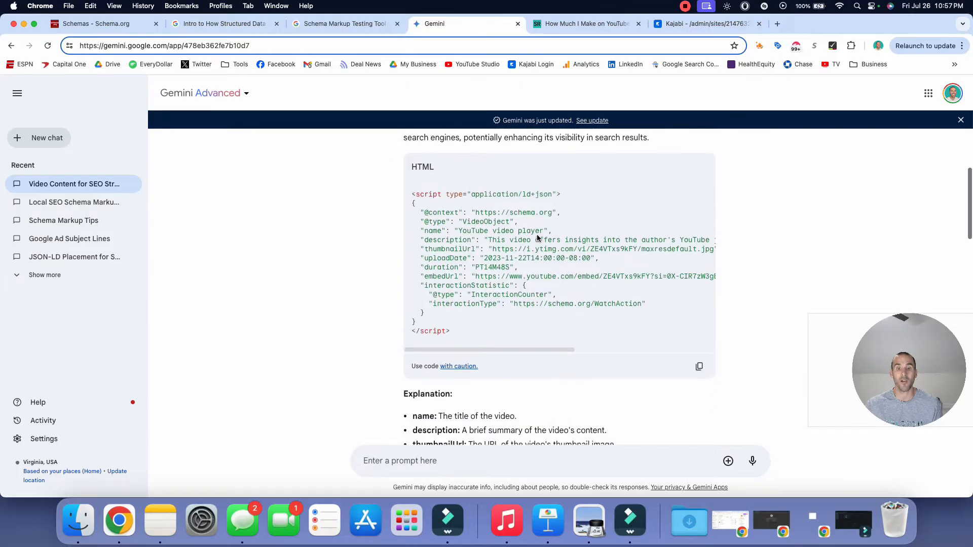
scroll(down, 3)
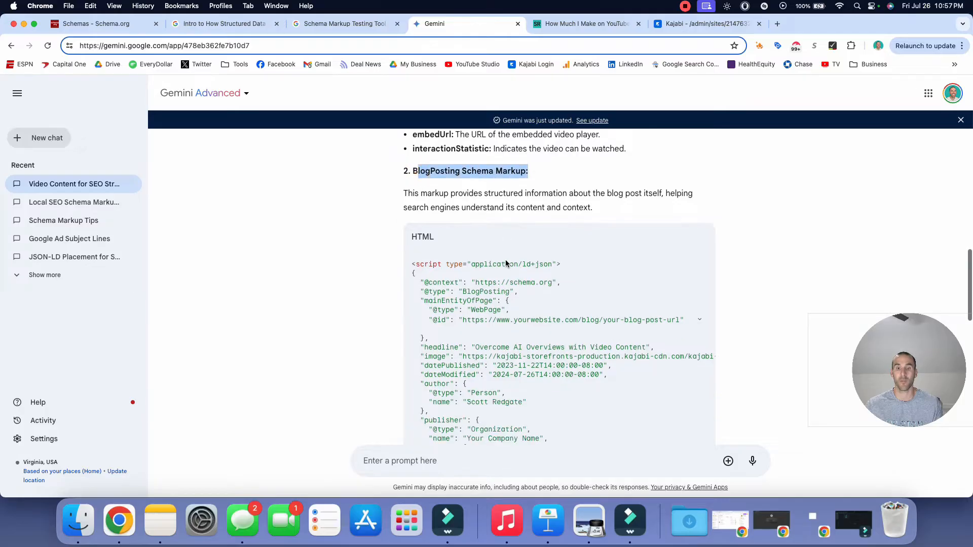
scroll(down, 3)
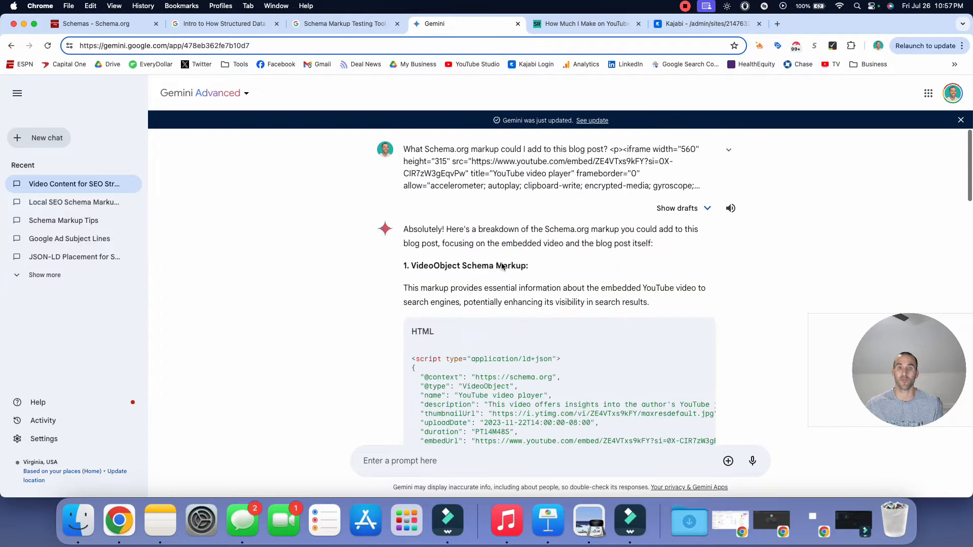
mouse_move(449, 297)
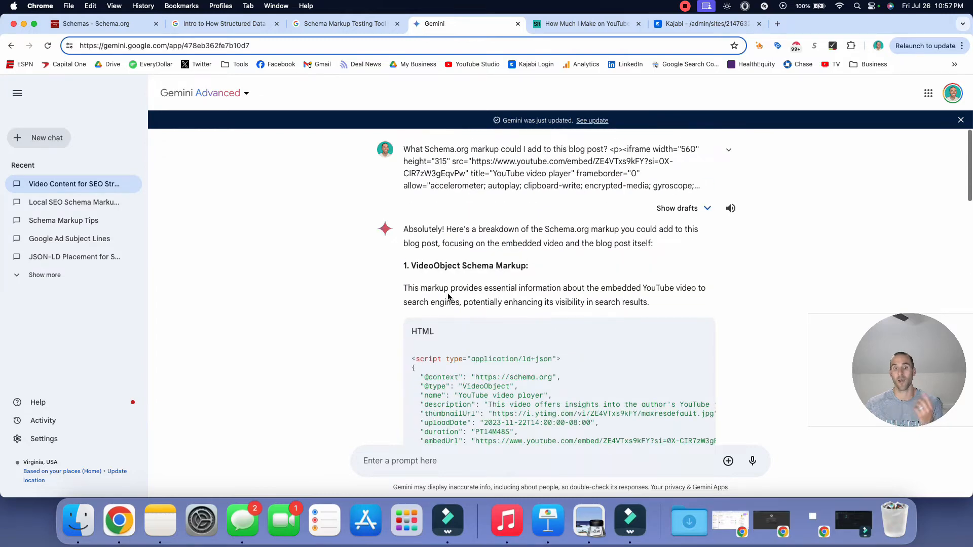
scroll(down, 3)
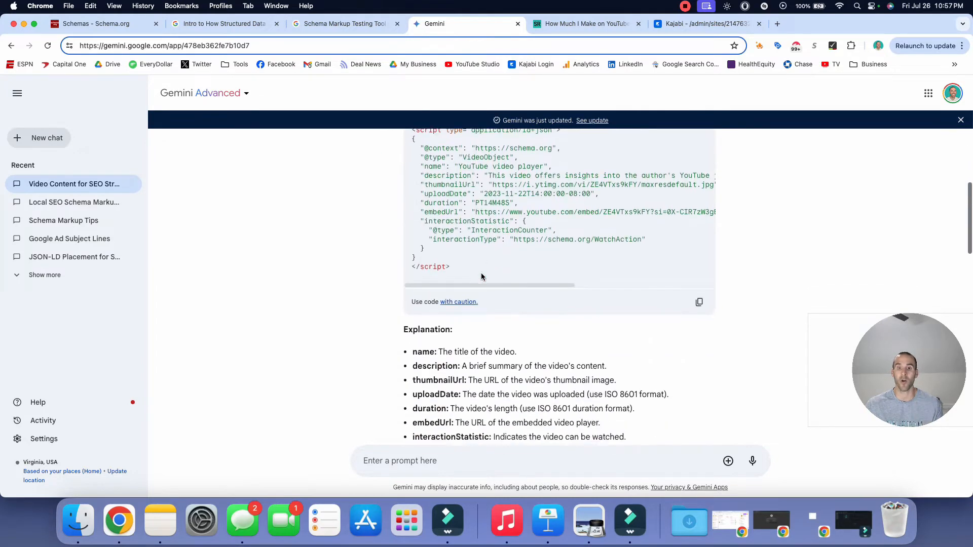
scroll(down, 3)
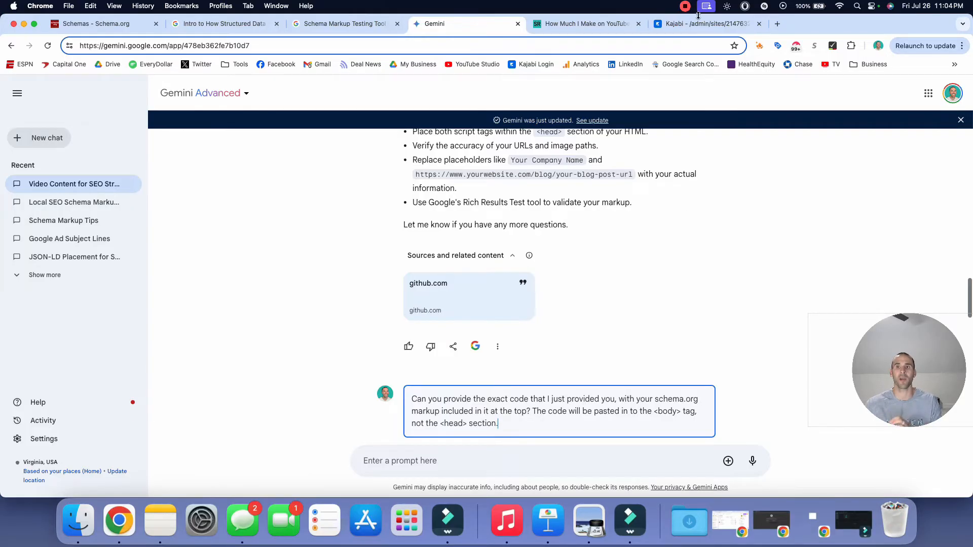
click(703, 23)
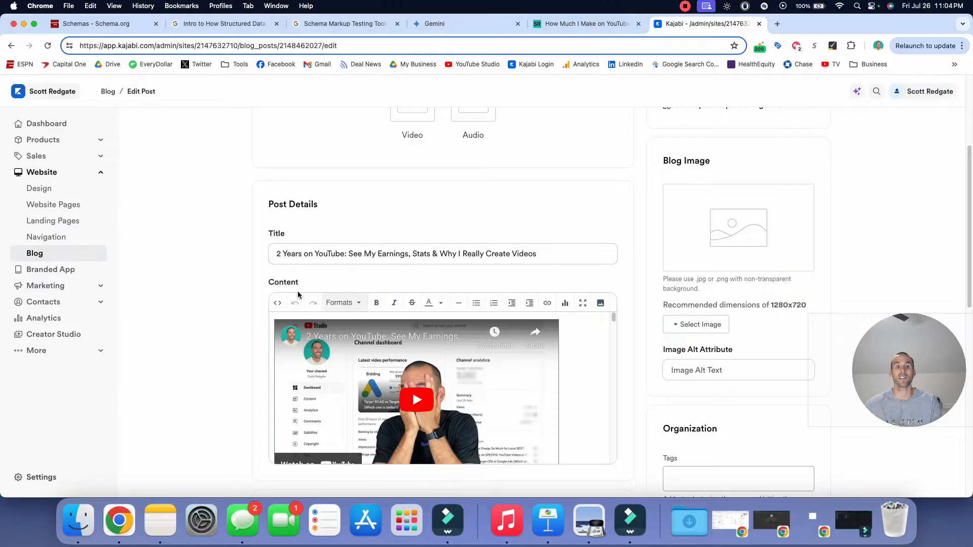
mouse_move(394, 302)
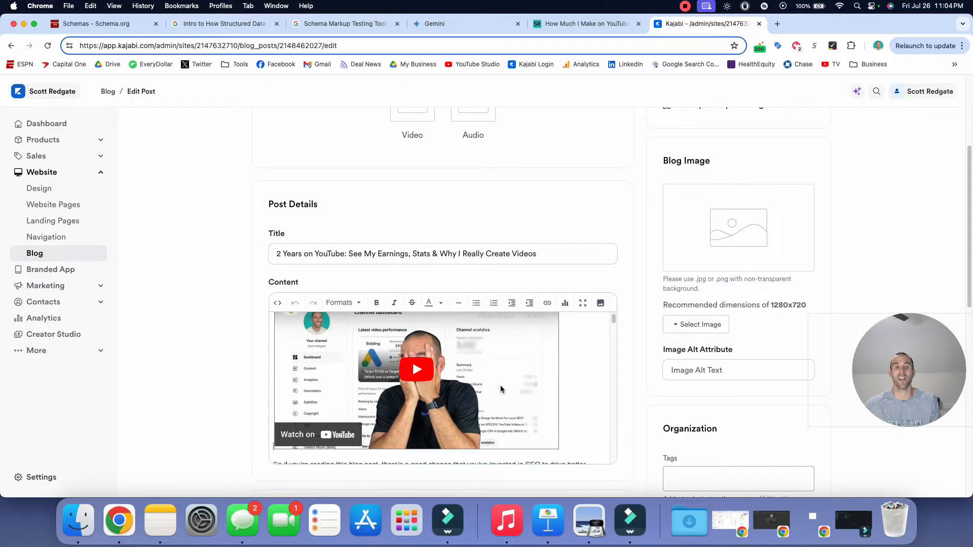
Step: Inspect the post's Content area in Kajabi, then return to Gemini's combined-code response
scroll(down, 3)
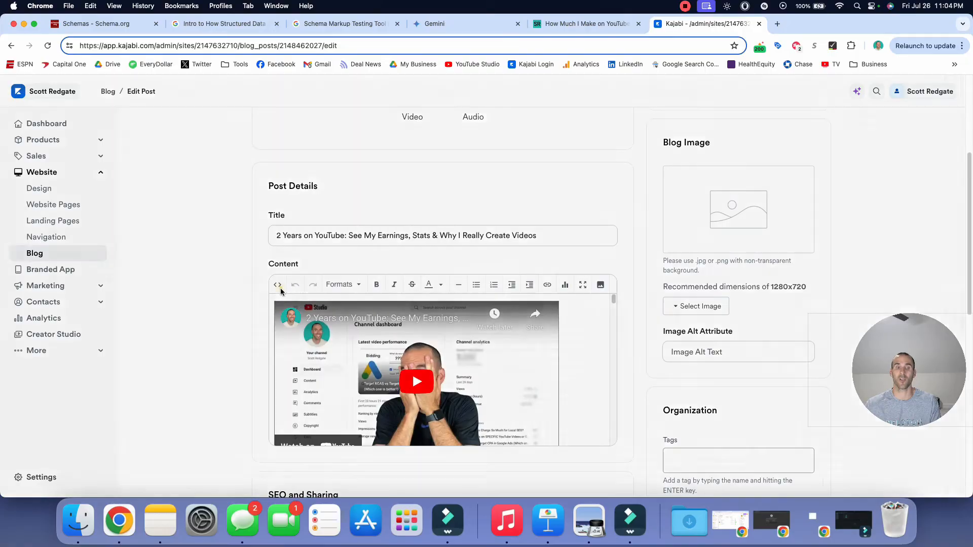
click(276, 284)
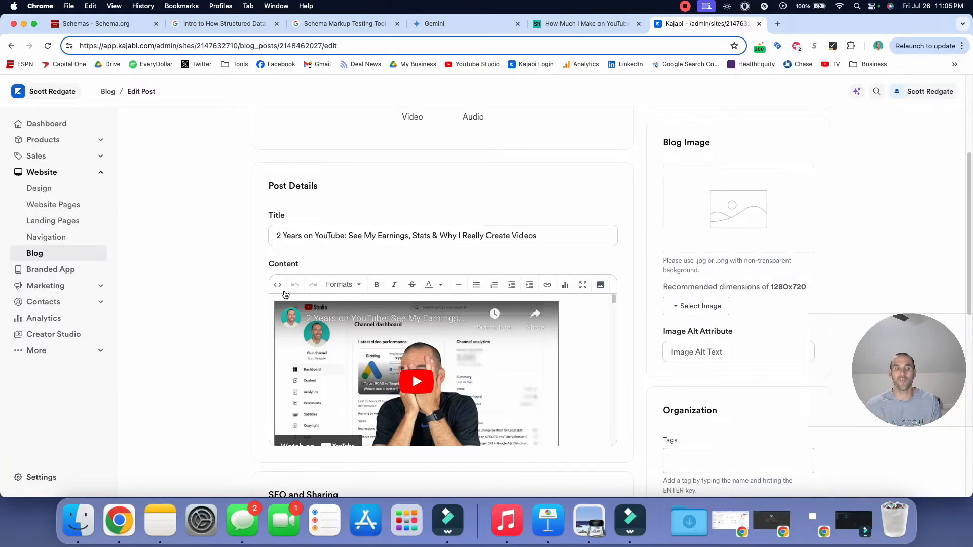
click(276, 284)
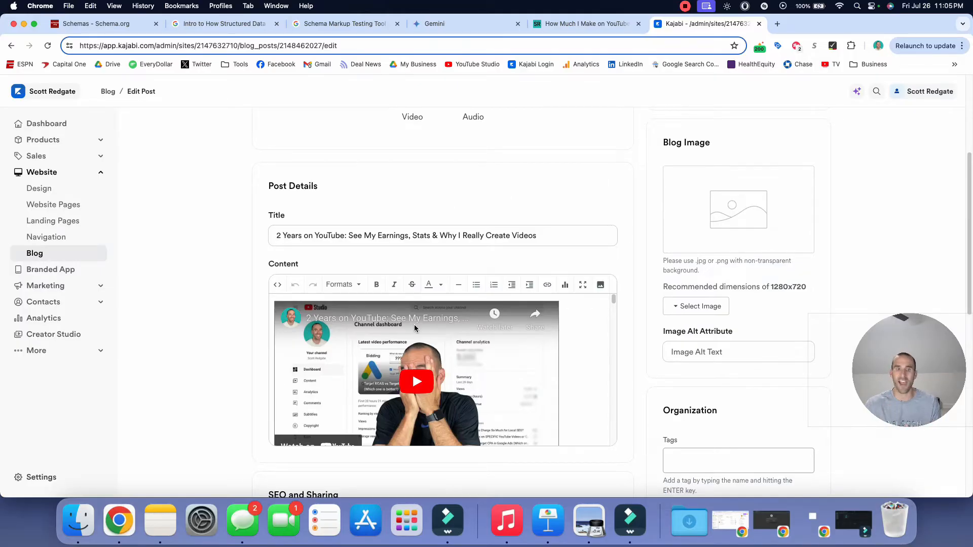
click(450, 24)
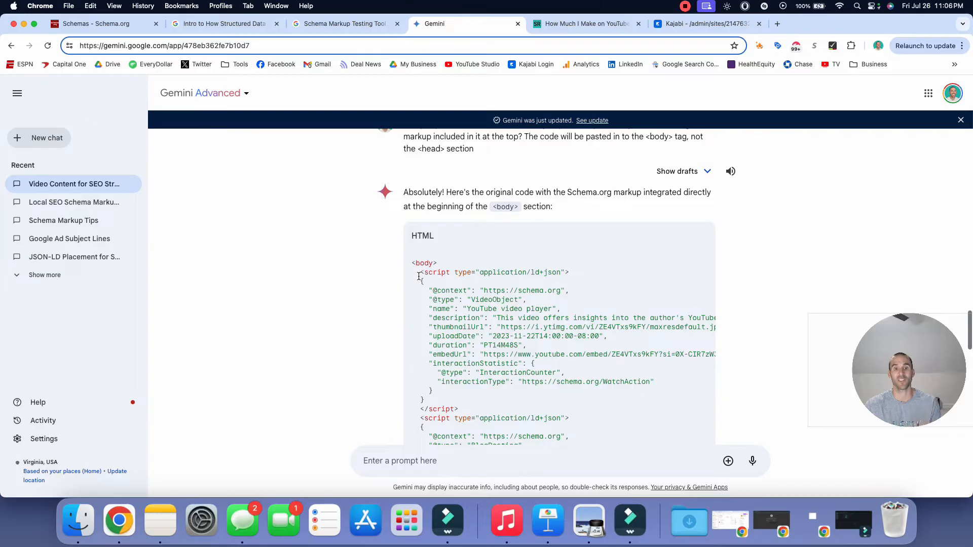
Step: Select and copy Gemini's combined code with both JSON-LD scripts and go back to the Kajabi editor
double_click(436, 272)
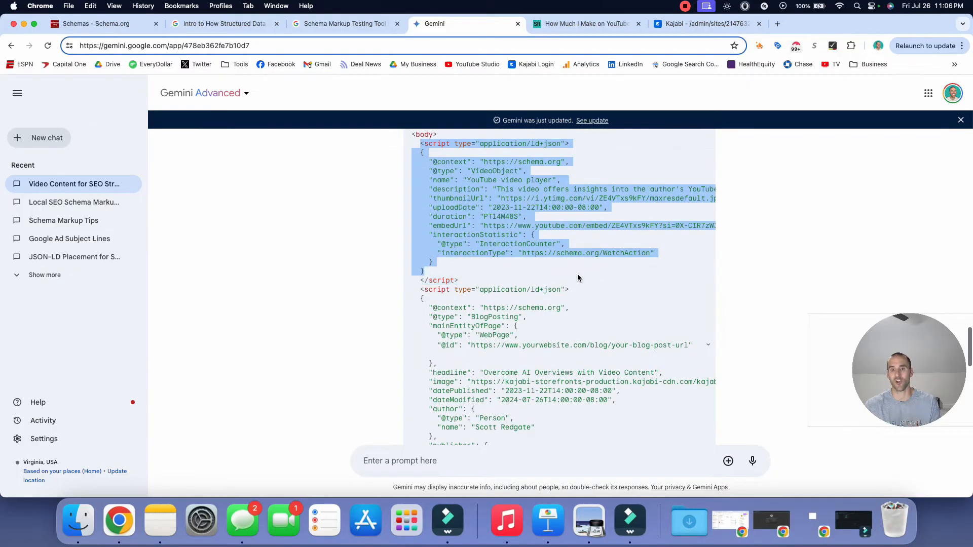
scroll(down, 3)
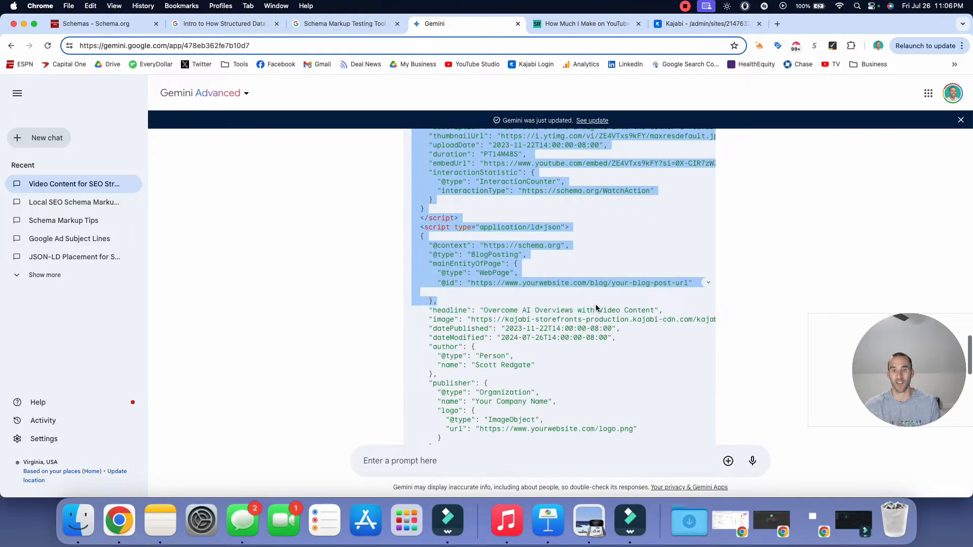
scroll(down, 3)
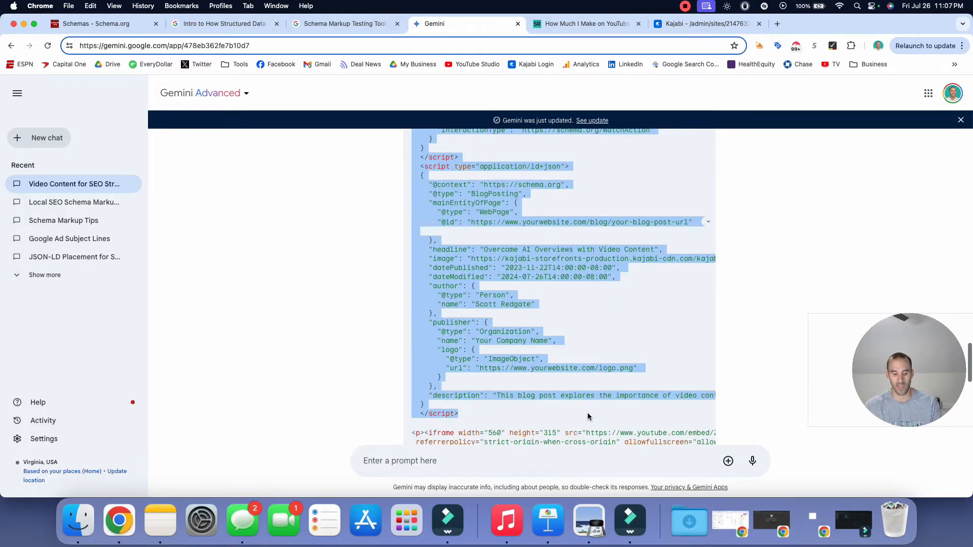
scroll(down, 3)
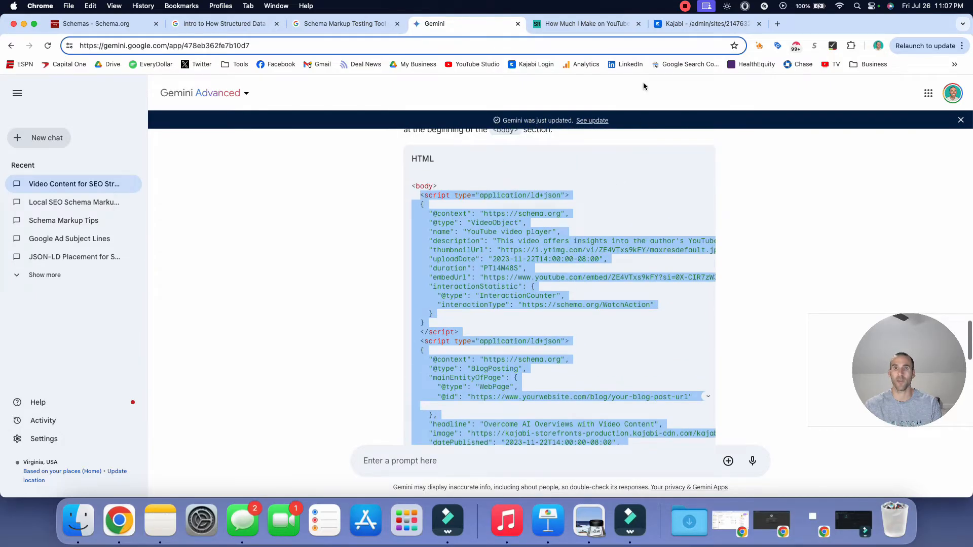
click(704, 23)
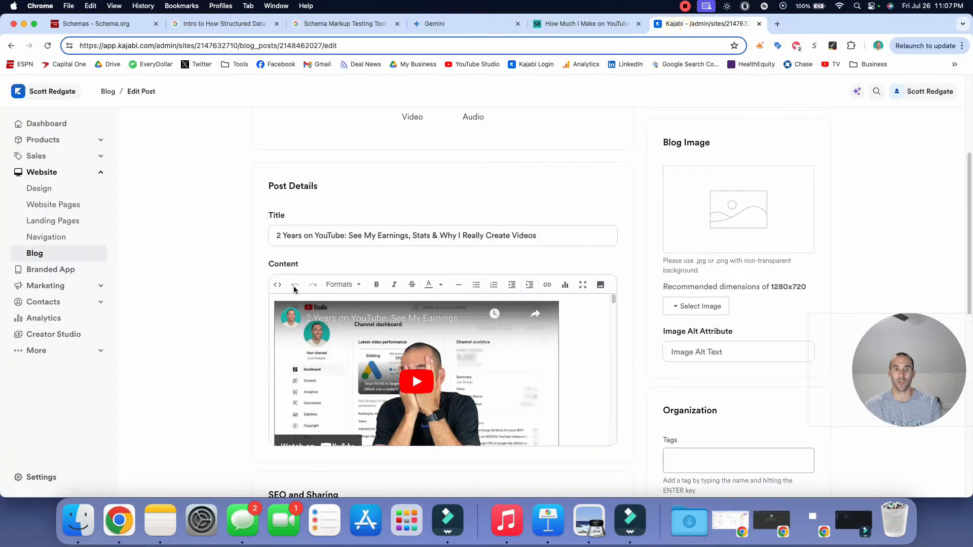
Step: In the post's source code, update the video uploadDate year from 2023 to July 2024
click(276, 284)
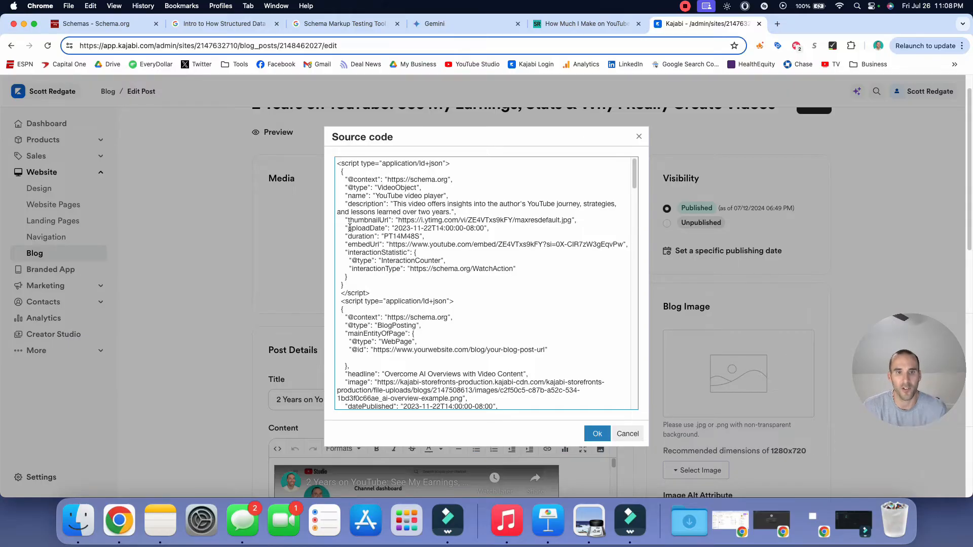
double_click(366, 228)
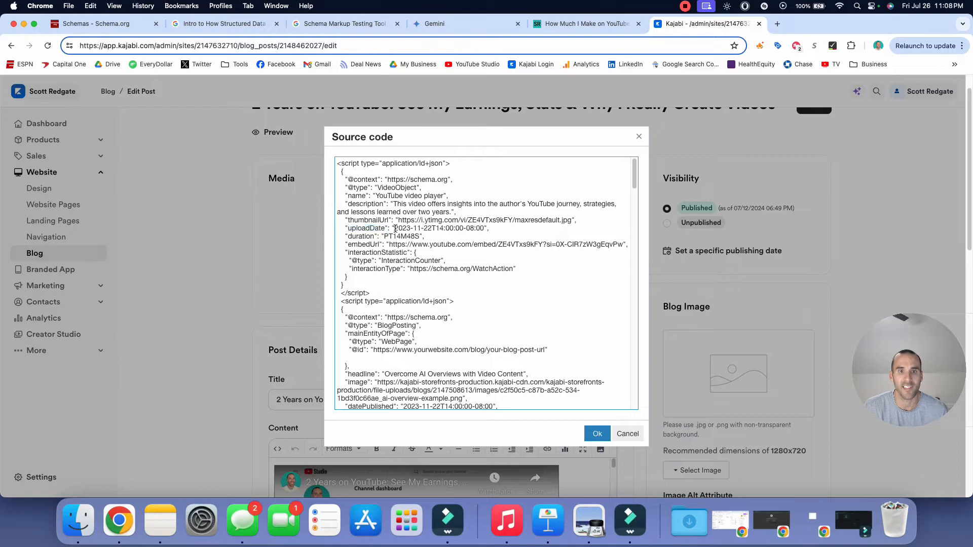
double_click(401, 228)
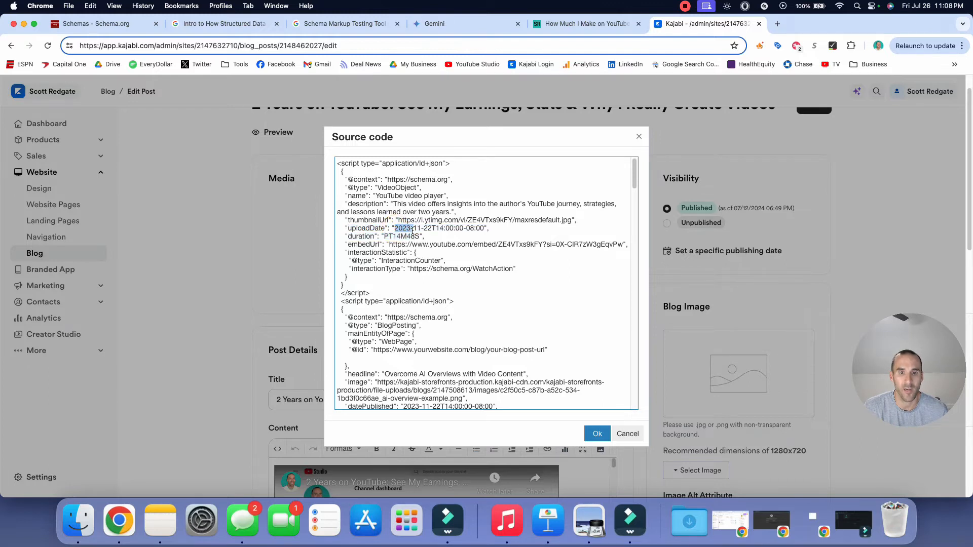
drag(394, 228, 432, 228)
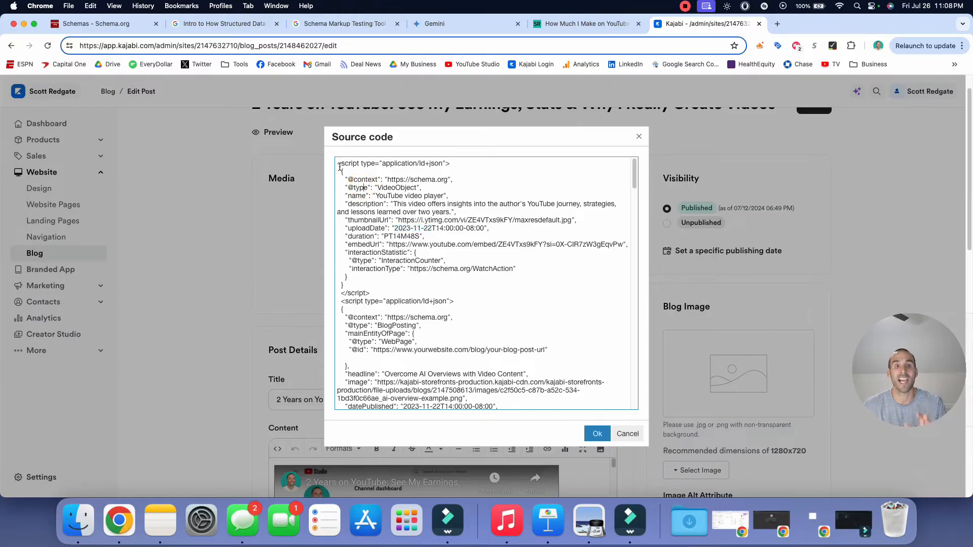
Step: Replace the placeholder JSON-LD block with the Gemini schema carrying the real URL, headline and dates
drag(339, 163, 517, 268)
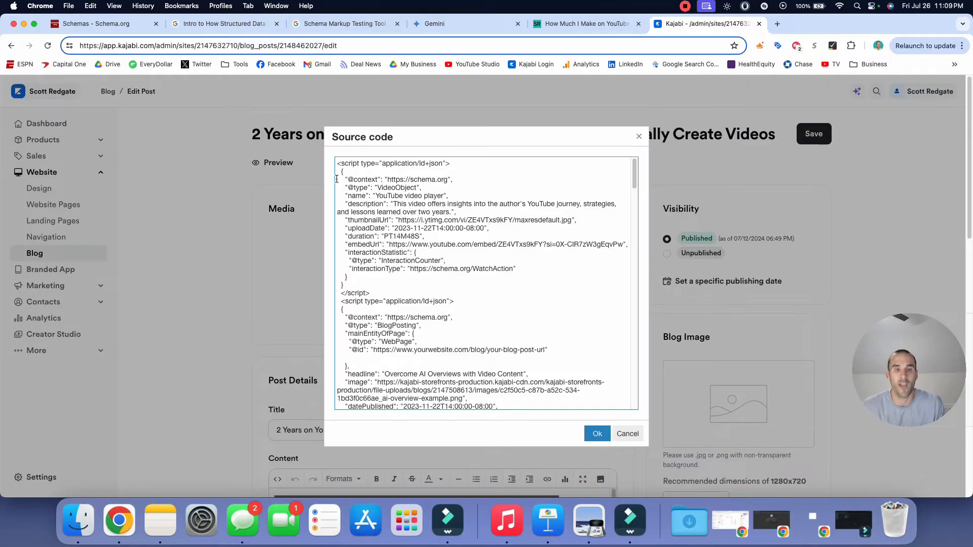
drag(345, 187, 430, 224)
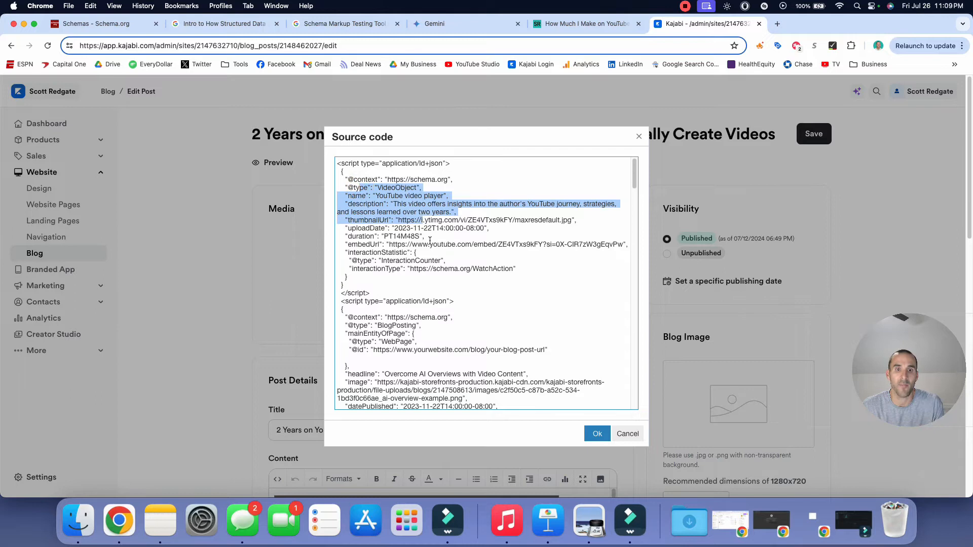
click(430, 221)
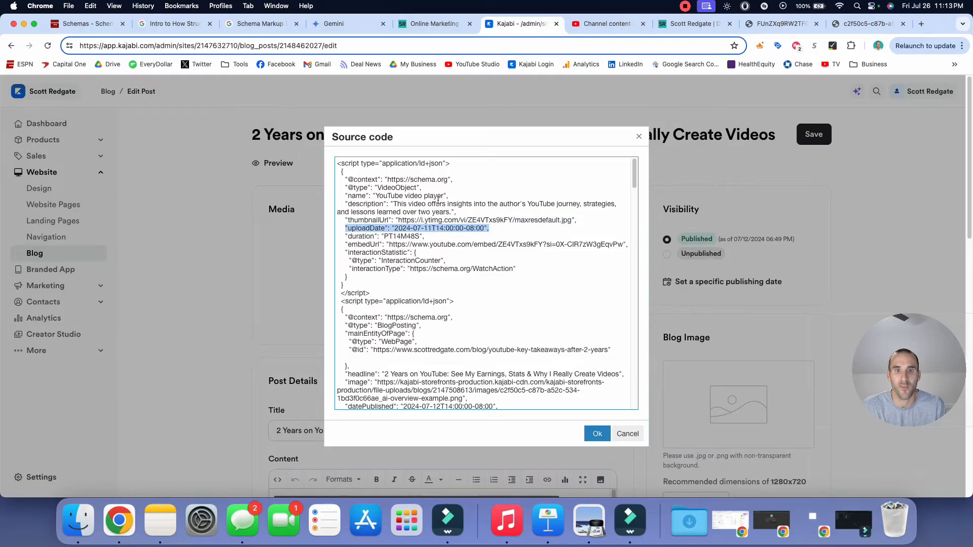
scroll(down, 3)
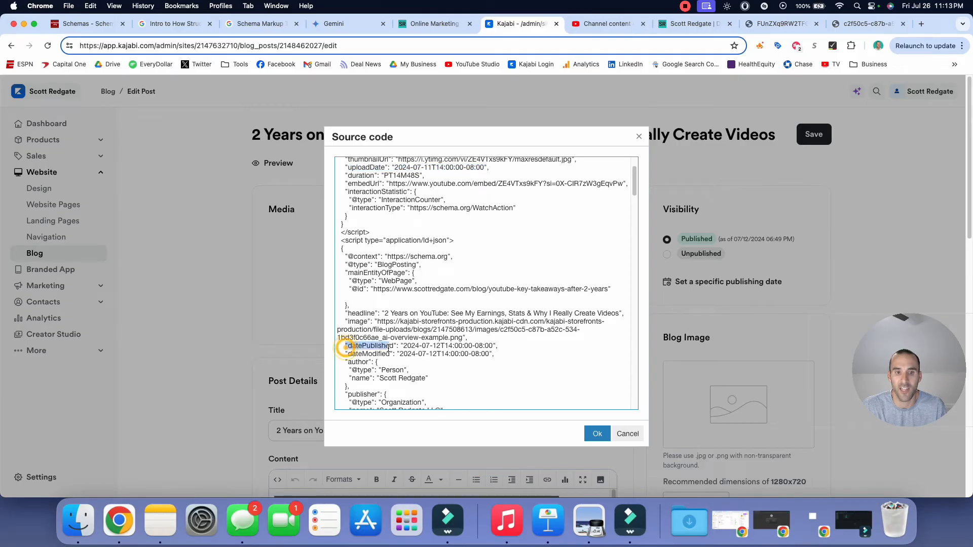
double_click(371, 345)
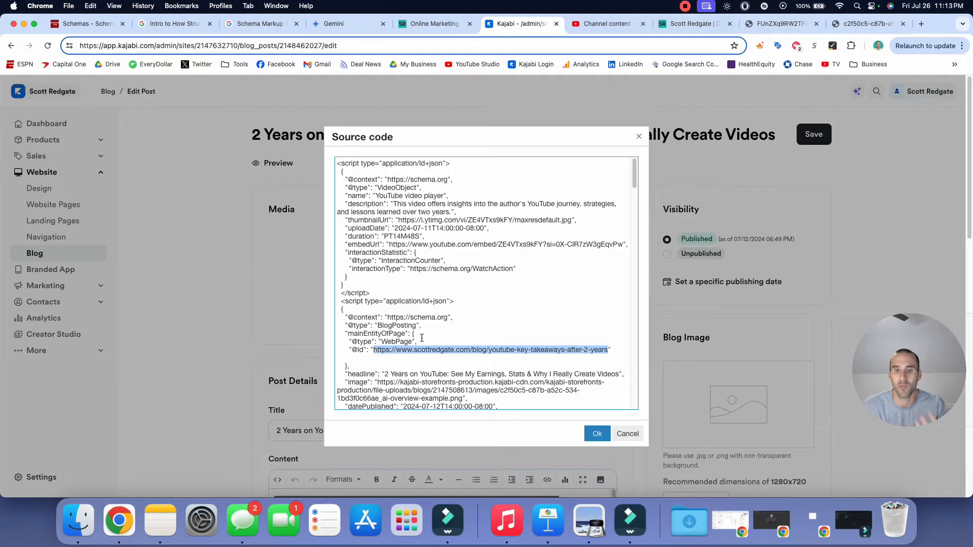
scroll(down, 3)
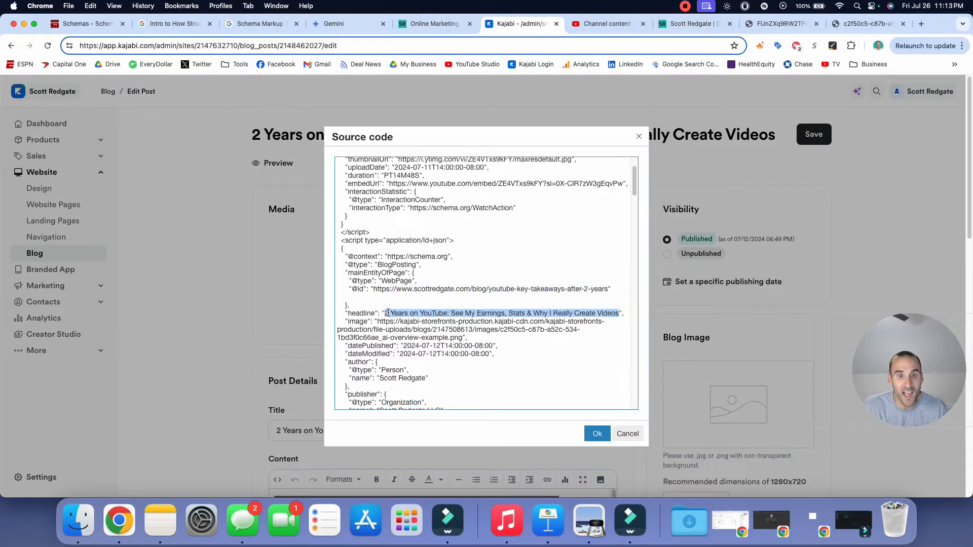
scroll(down, 3)
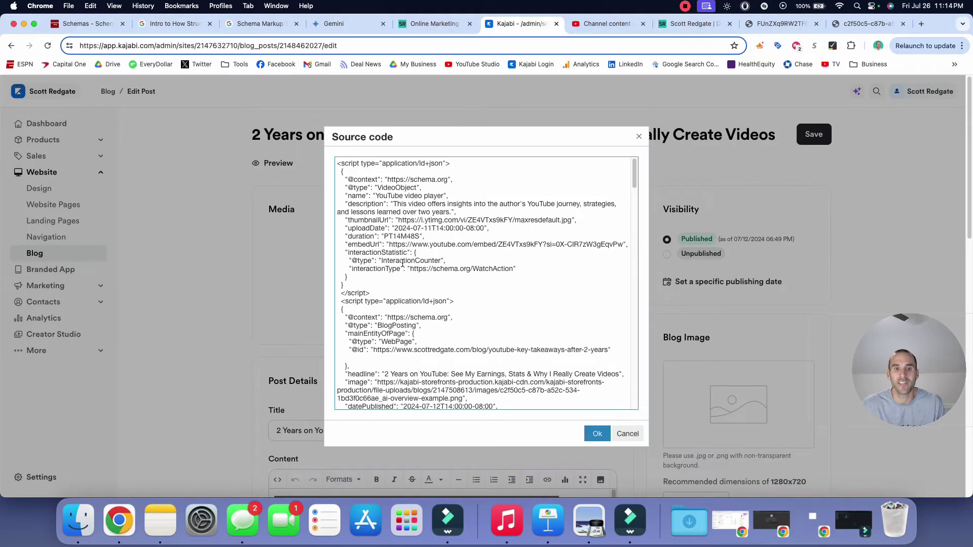
mouse_move(405, 260)
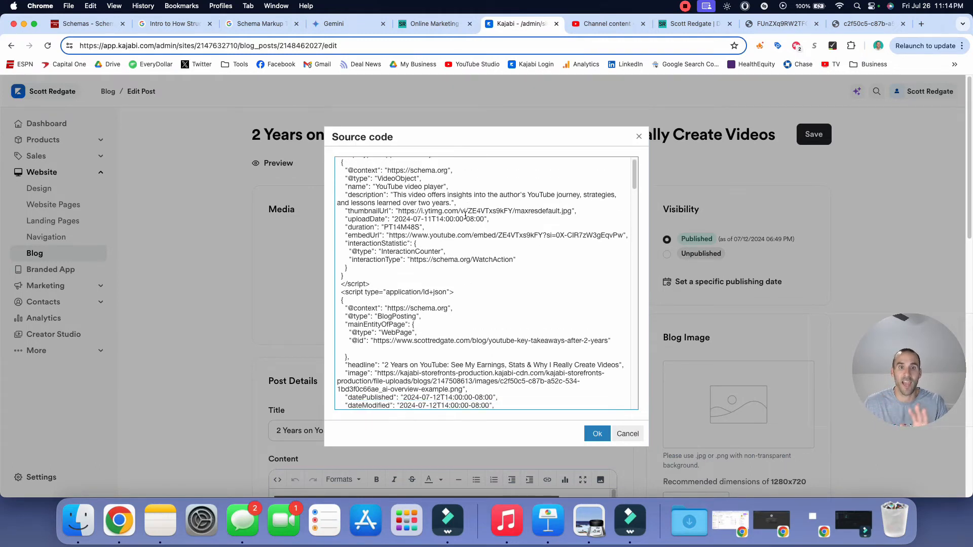
Step: Review the rest of the BlogPosting schema and apply the source code with Ok
scroll(down, 3)
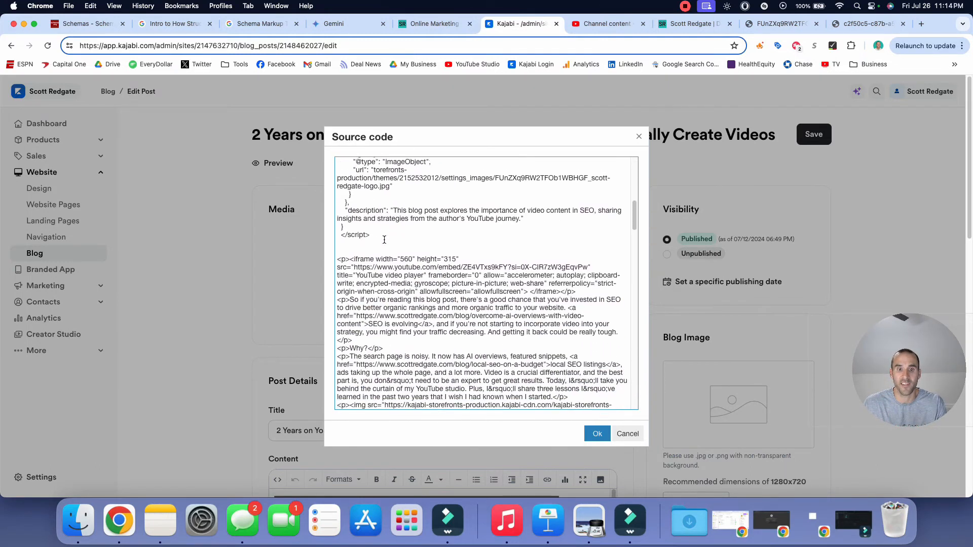
scroll(down, 3)
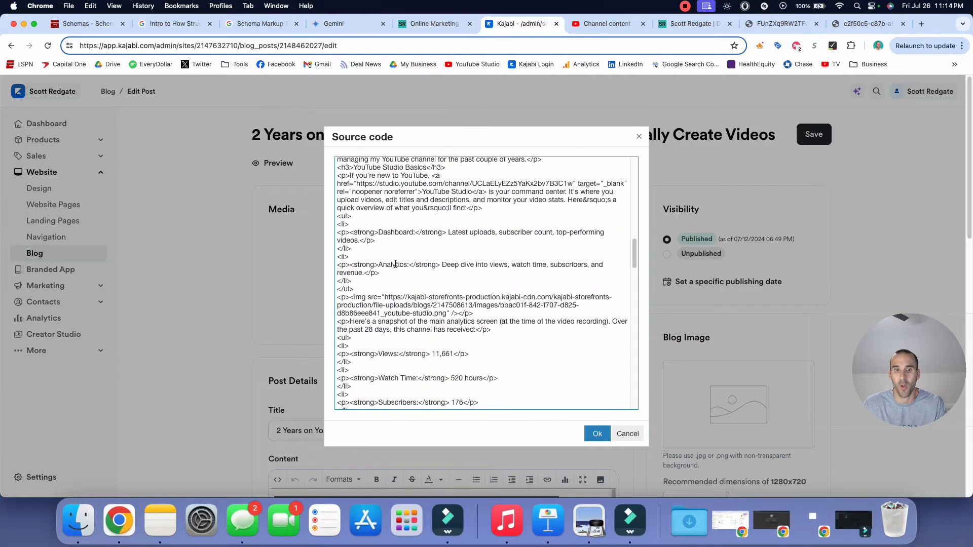
scroll(down, 3)
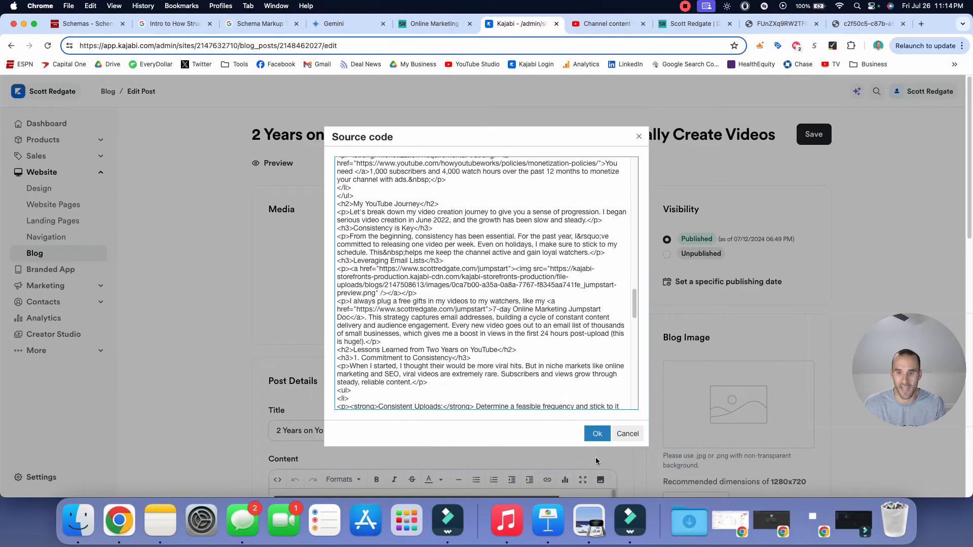
click(597, 433)
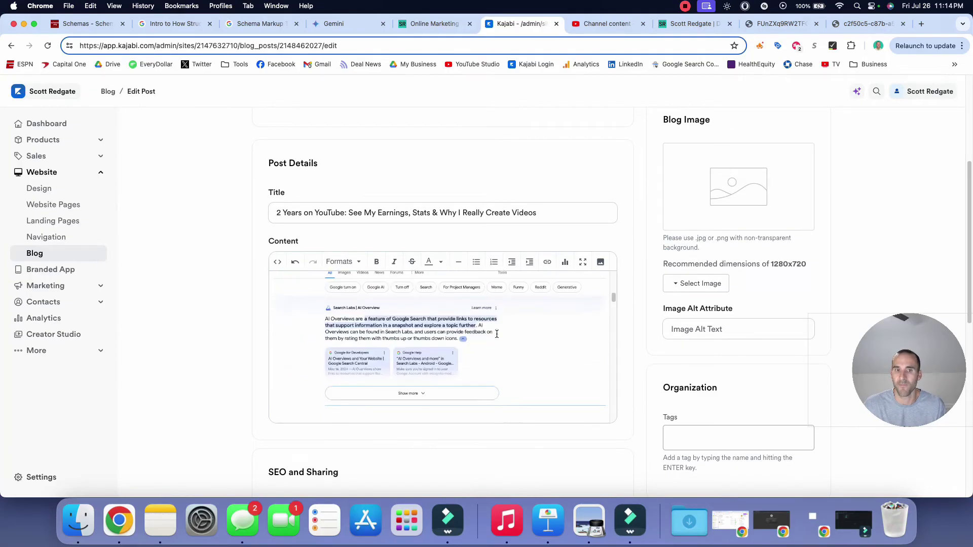
Step: Save the updated blog post and open its live published version via Preview
scroll(down, 3)
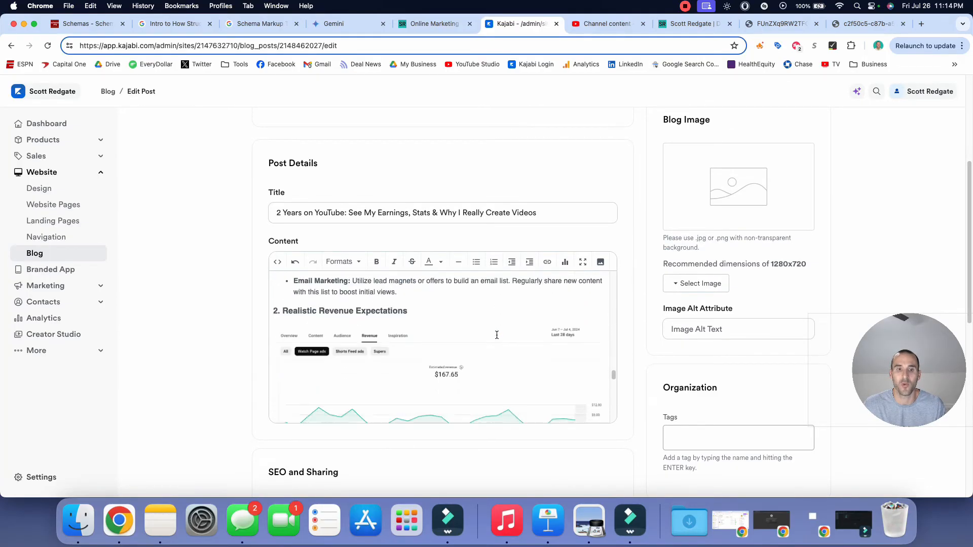
scroll(down, 3)
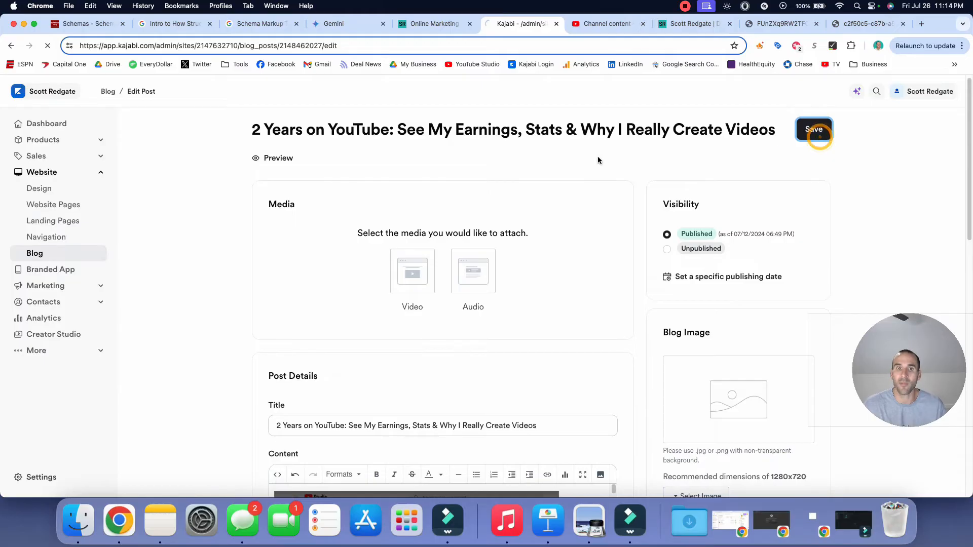
click(814, 130)
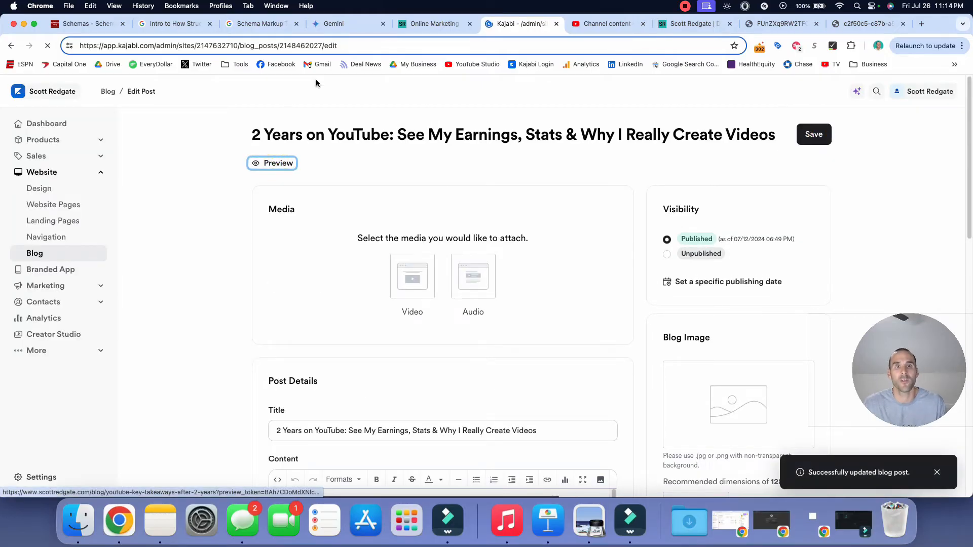
click(271, 162)
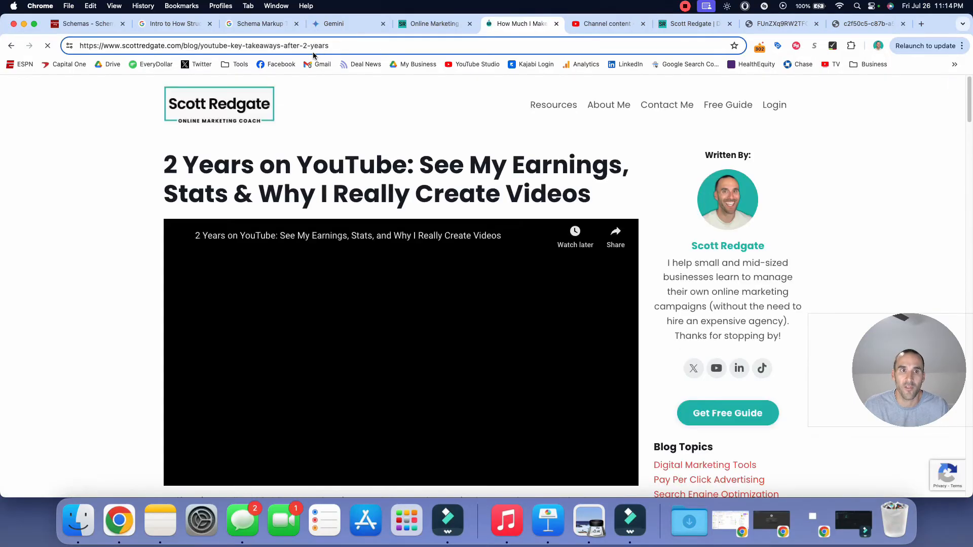
Step: Look over the live 2 Years on YouTube post and copy its URL from the address bar
scroll(down, 3)
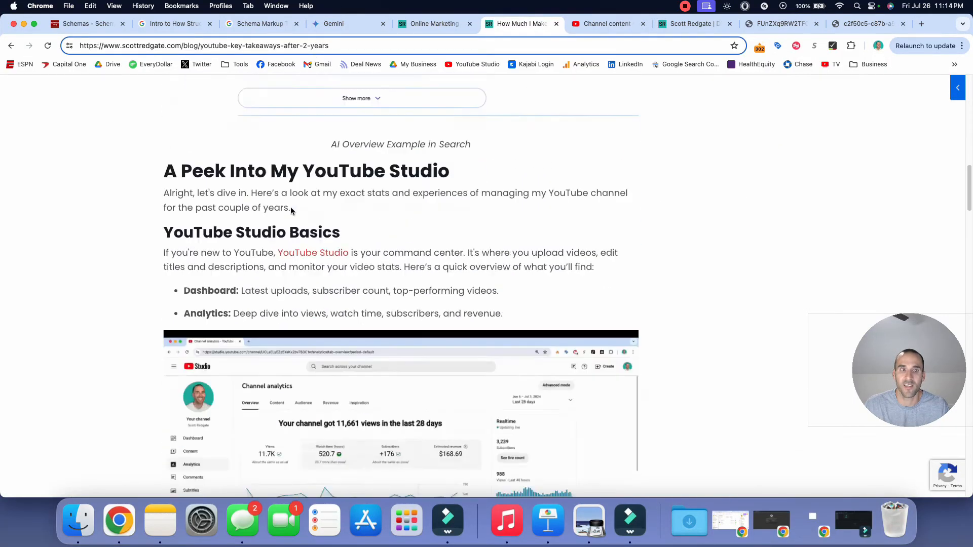
scroll(up, 3)
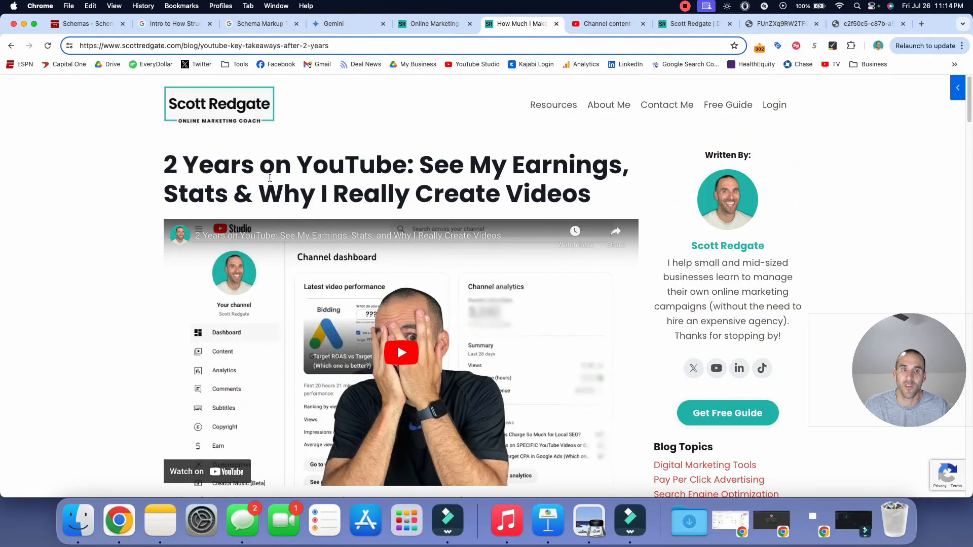
click(251, 45)
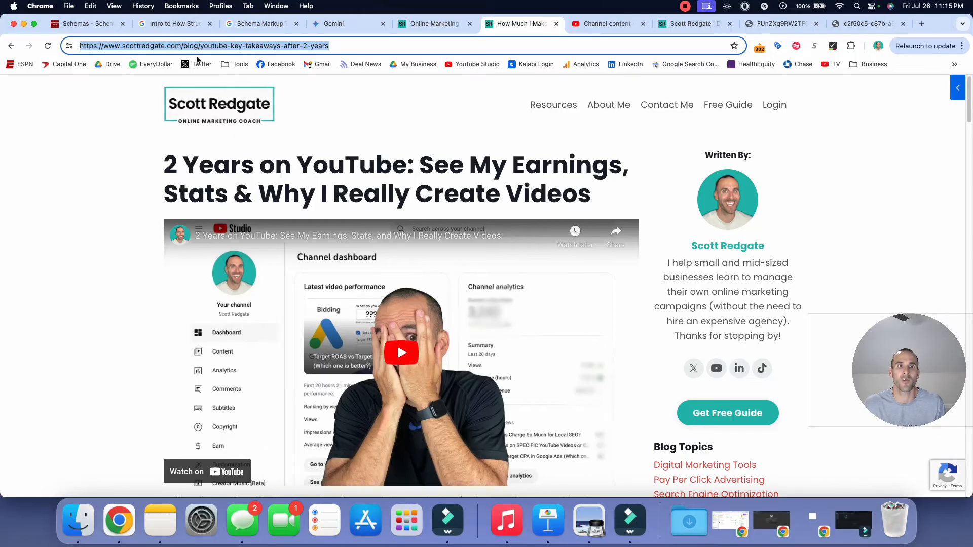
click(261, 24)
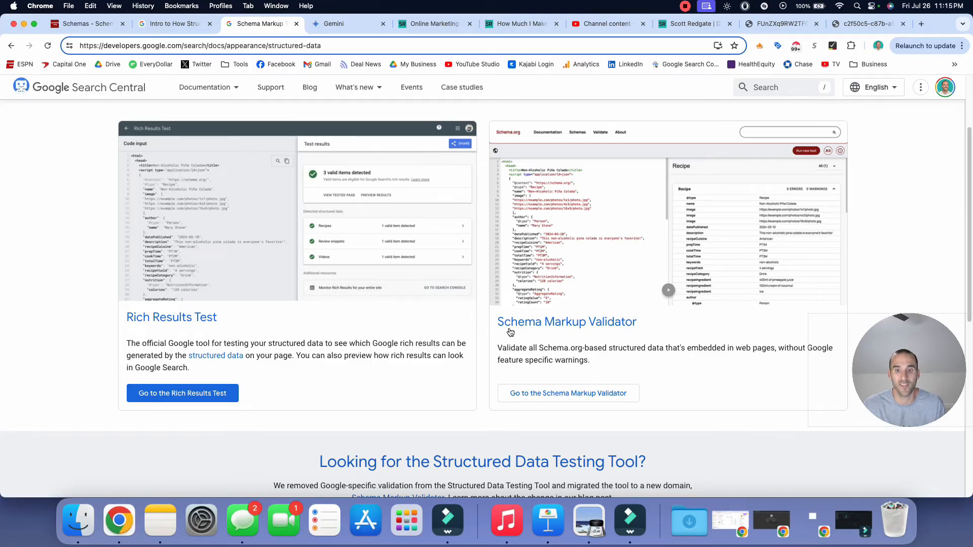
mouse_move(523, 334)
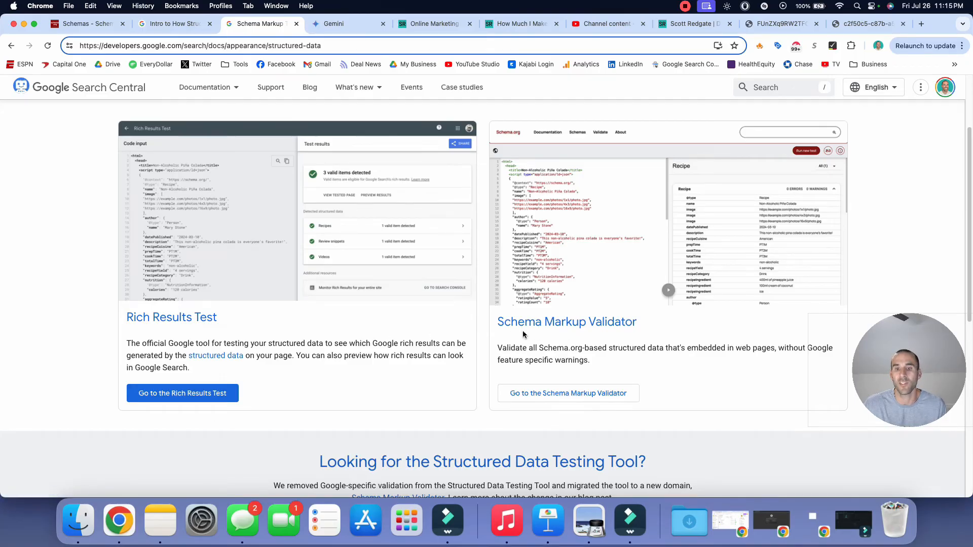
mouse_move(612, 340)
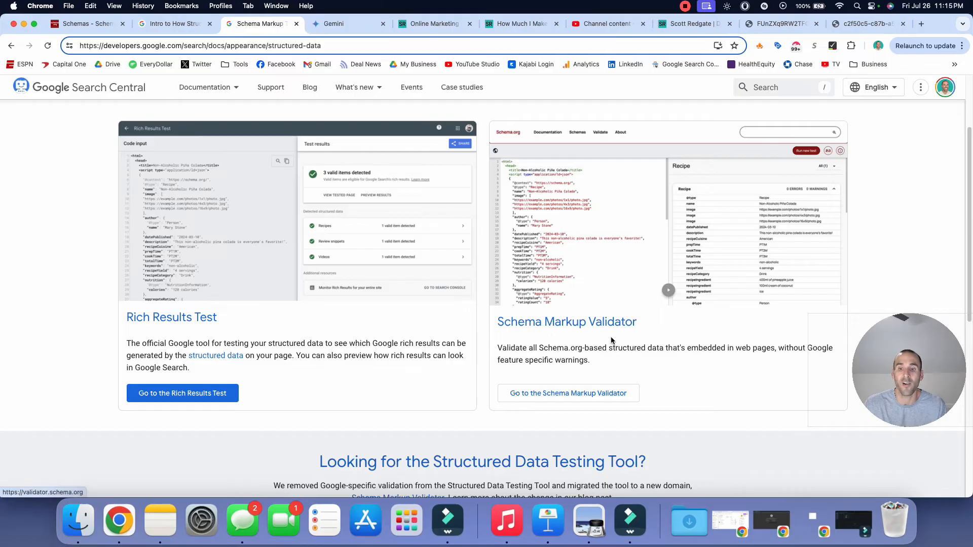
mouse_move(590, 394)
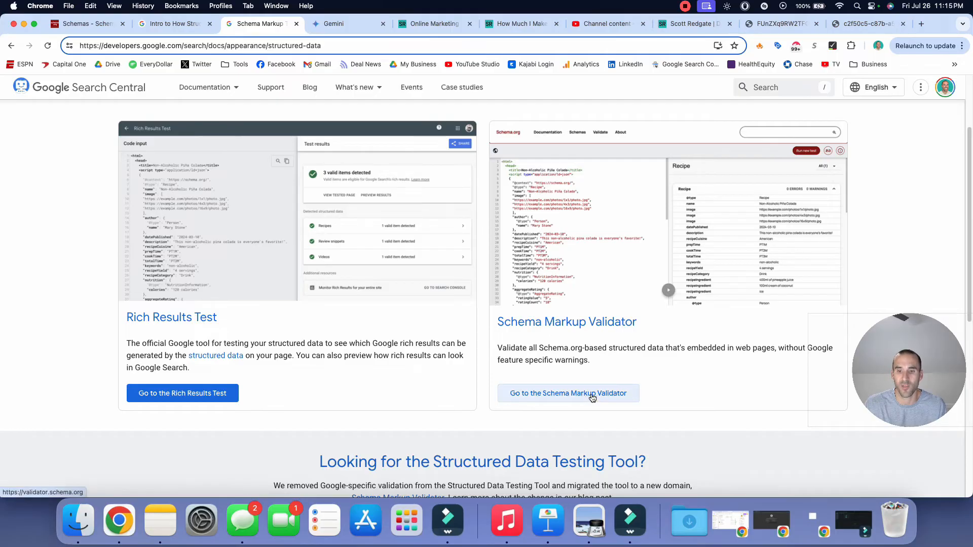
click(568, 394)
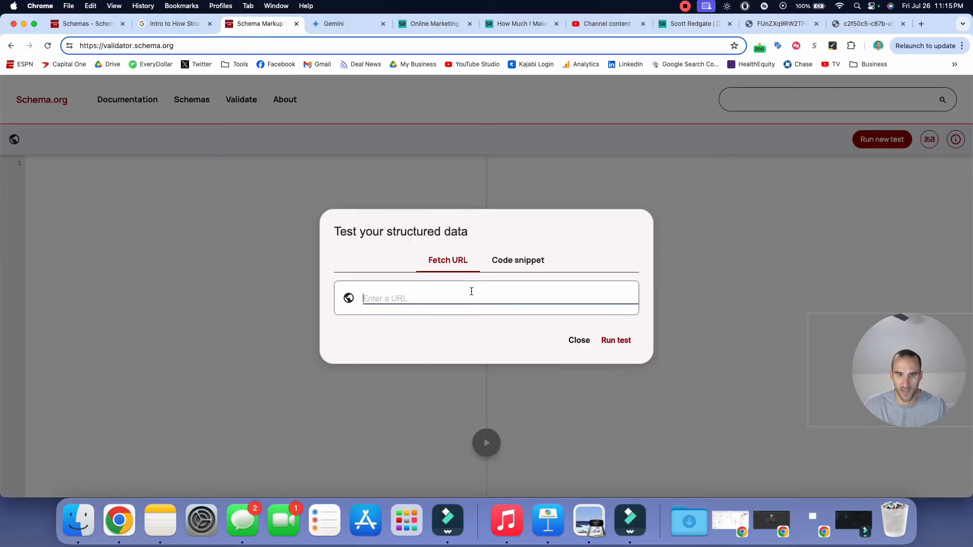
text(https://www.scottredgate.com/blog/youtube-key-takeaways-after-2-years)
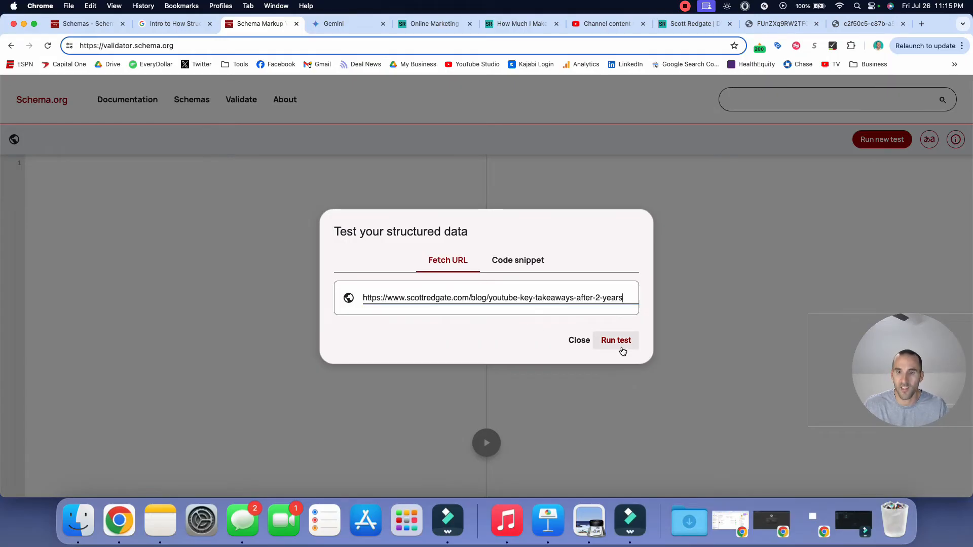
click(616, 340)
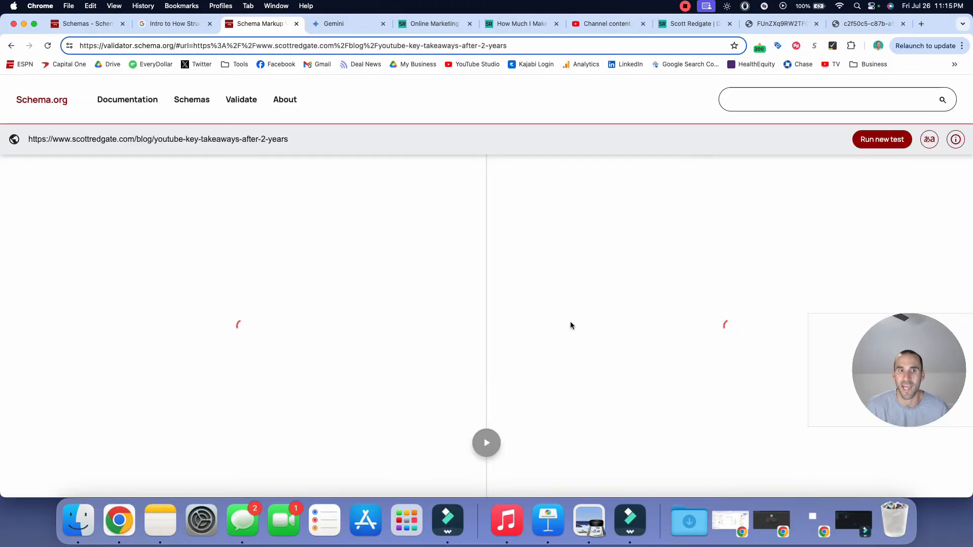
click(882, 139)
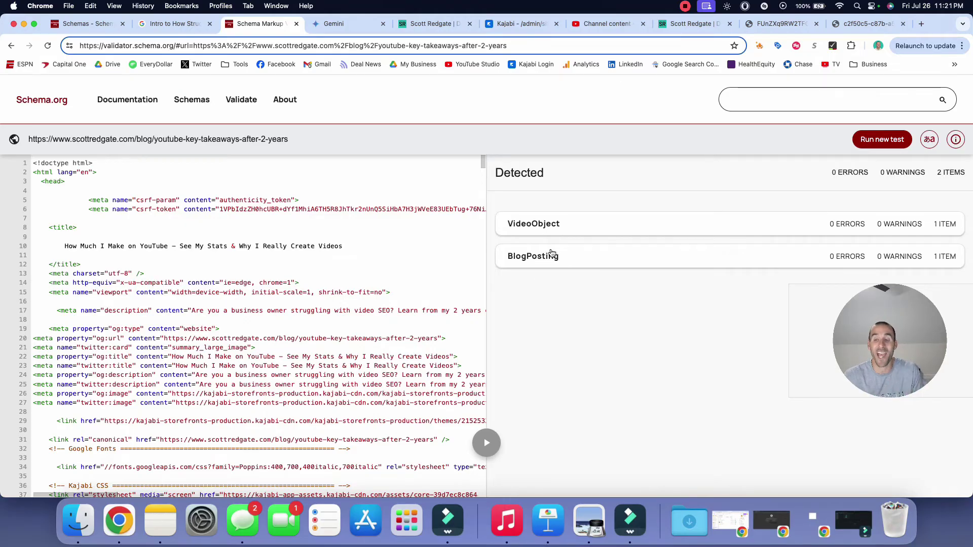
click(533, 255)
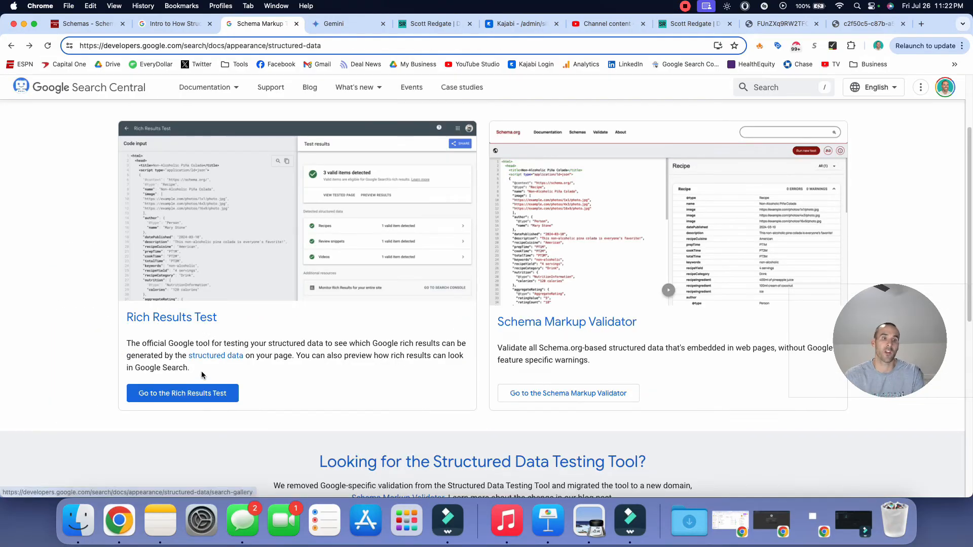
mouse_move(193, 401)
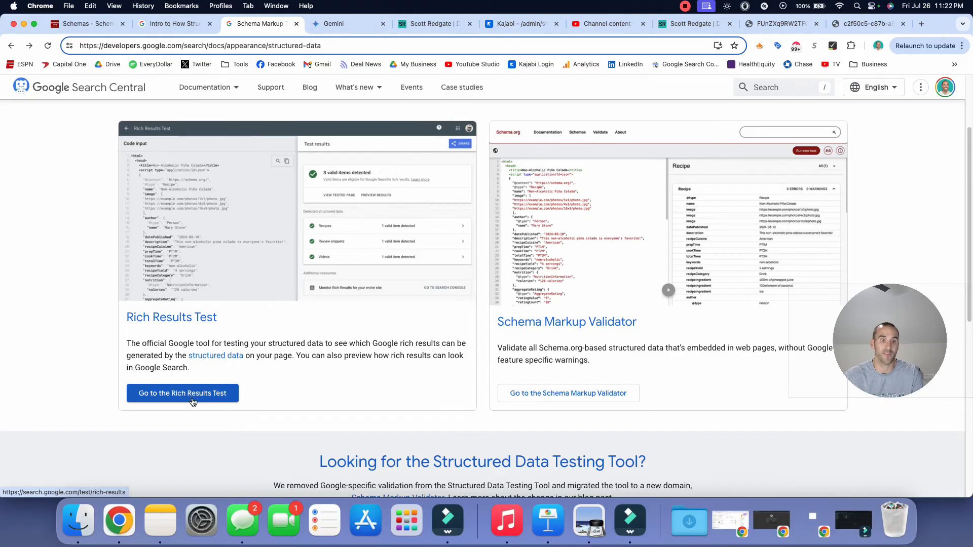
click(182, 393)
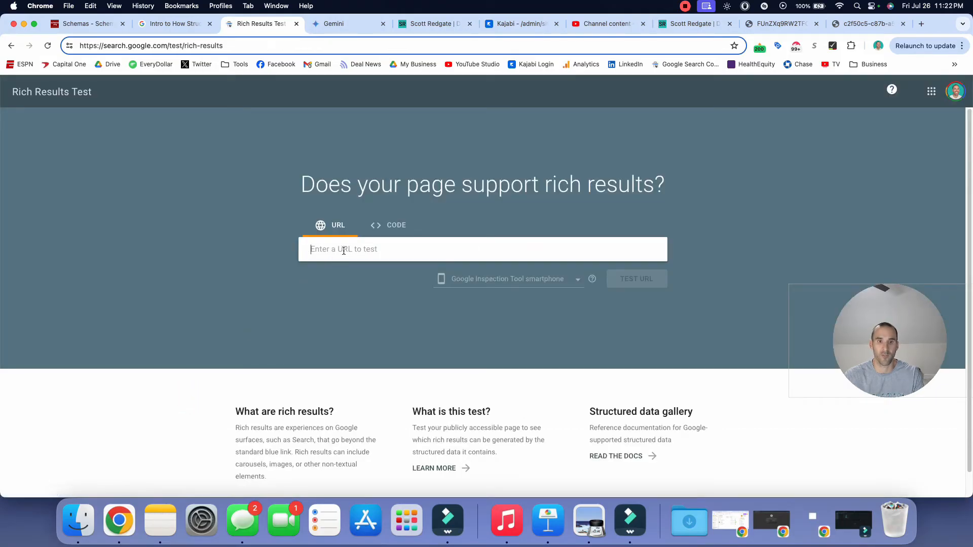
text(https://www.scottredgate.com/blog/youtube-key-takeaways-after-2-years)
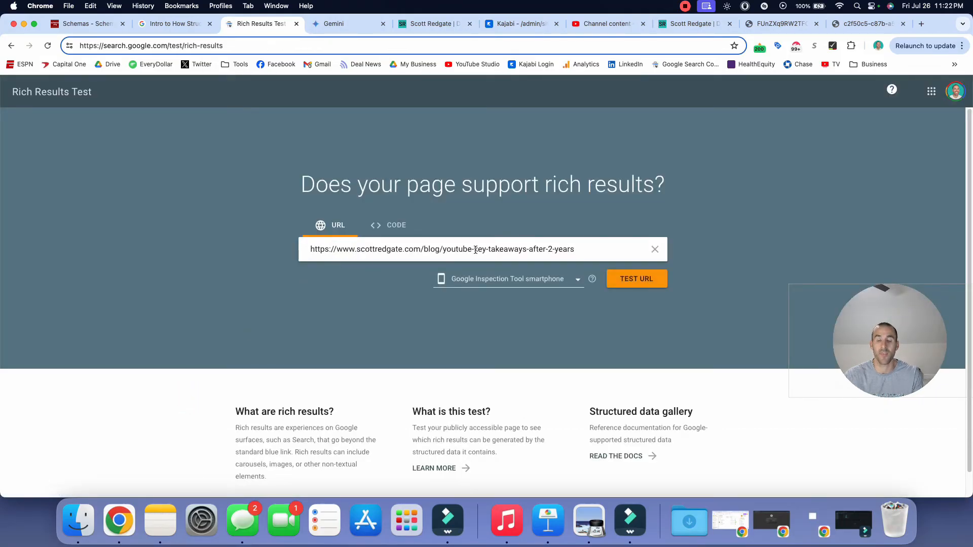
click(637, 278)
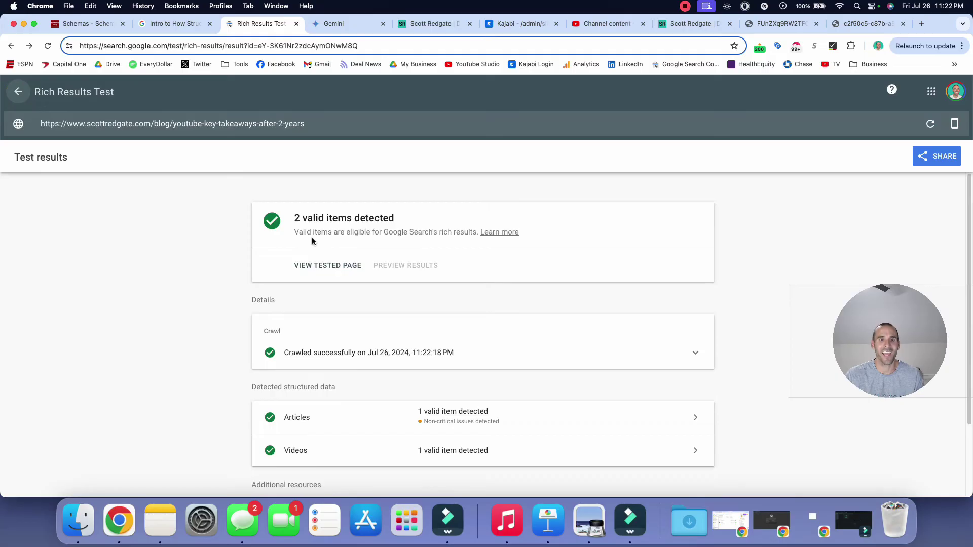
mouse_move(296, 229)
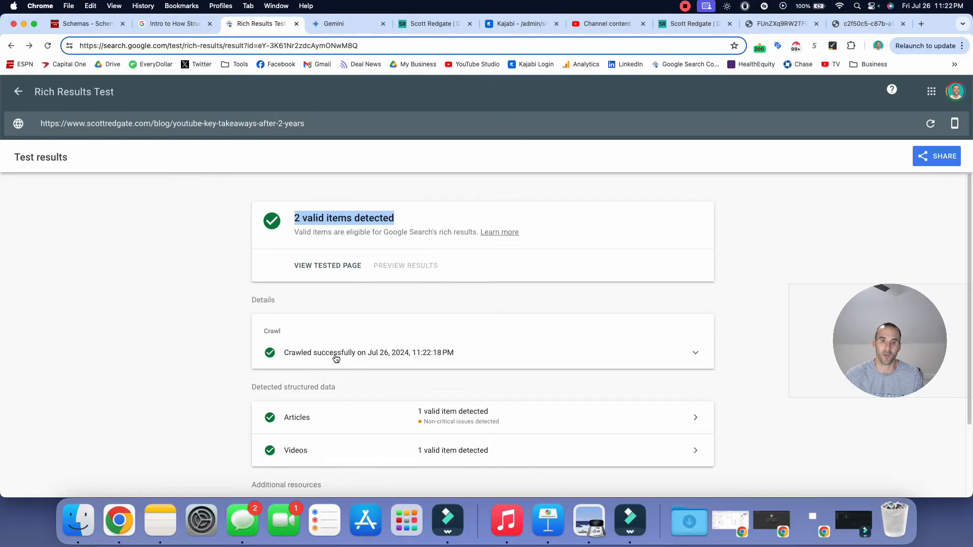
scroll(down, 3)
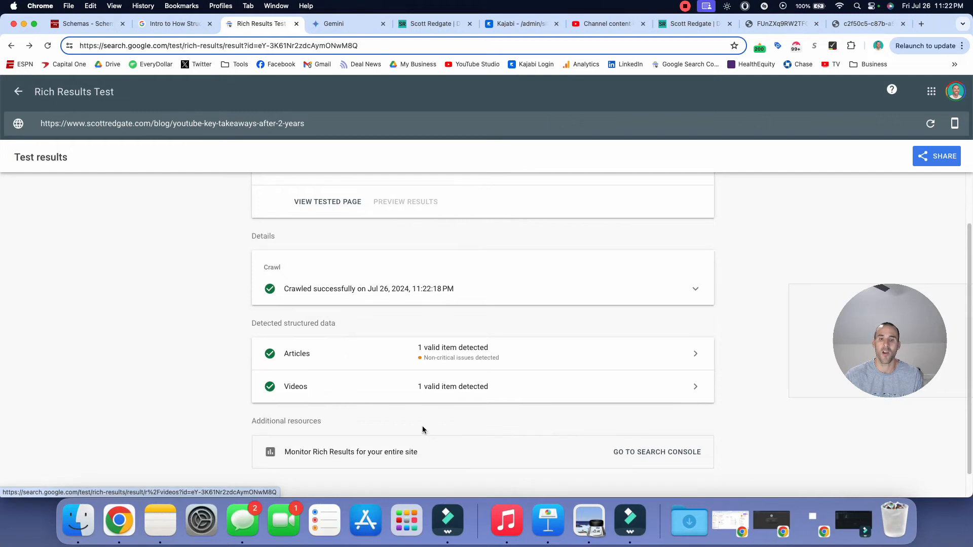
mouse_move(549, 381)
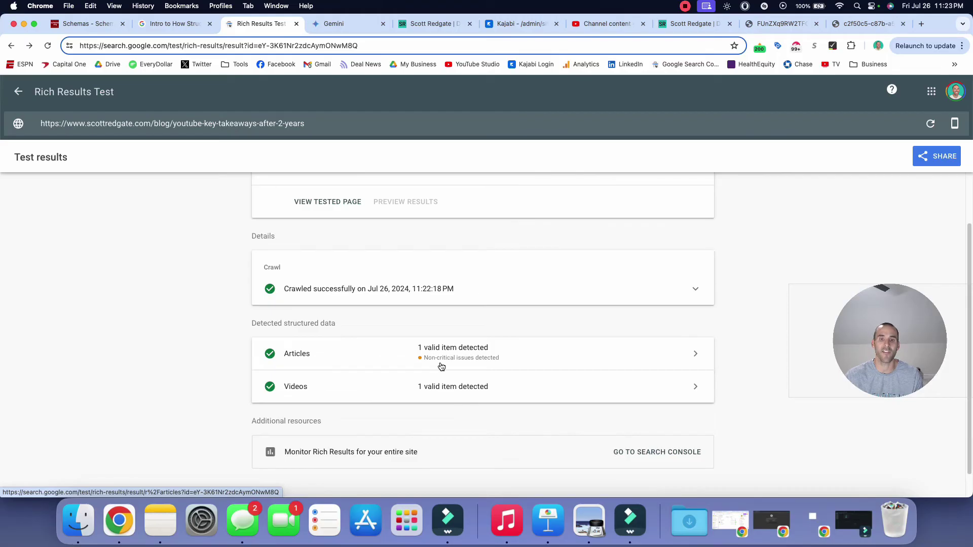
mouse_move(552, 361)
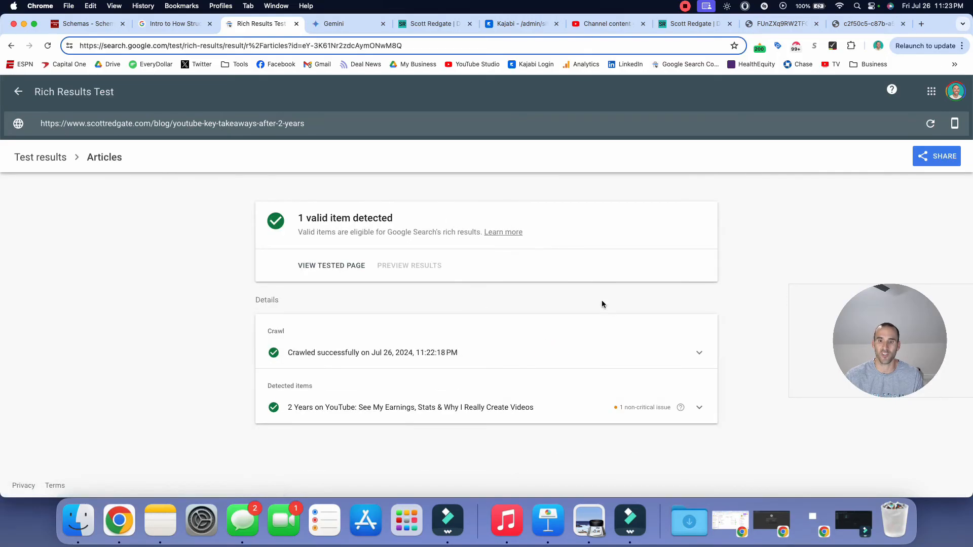
Step: Expand the Articles item to its author section, revealing the missing optional url field
click(702, 407)
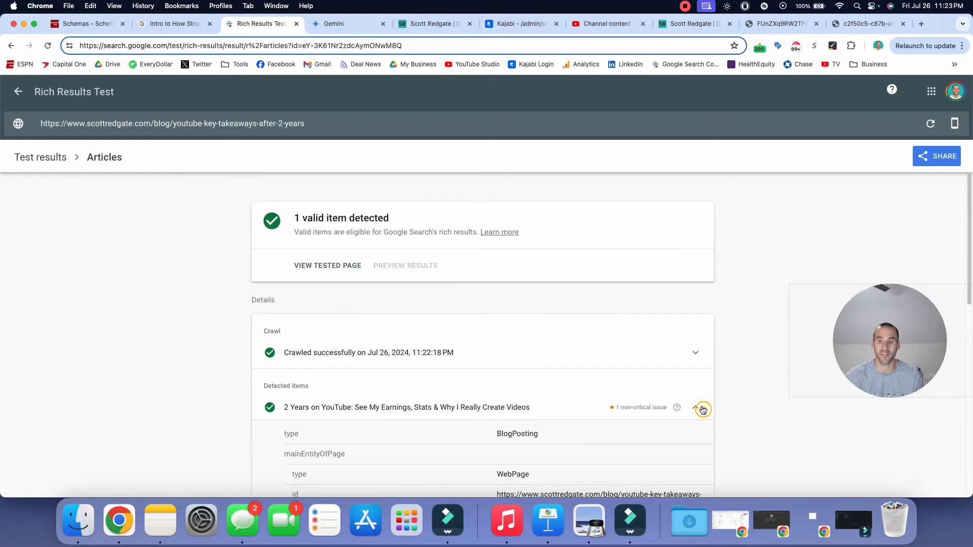
scroll(down, 3)
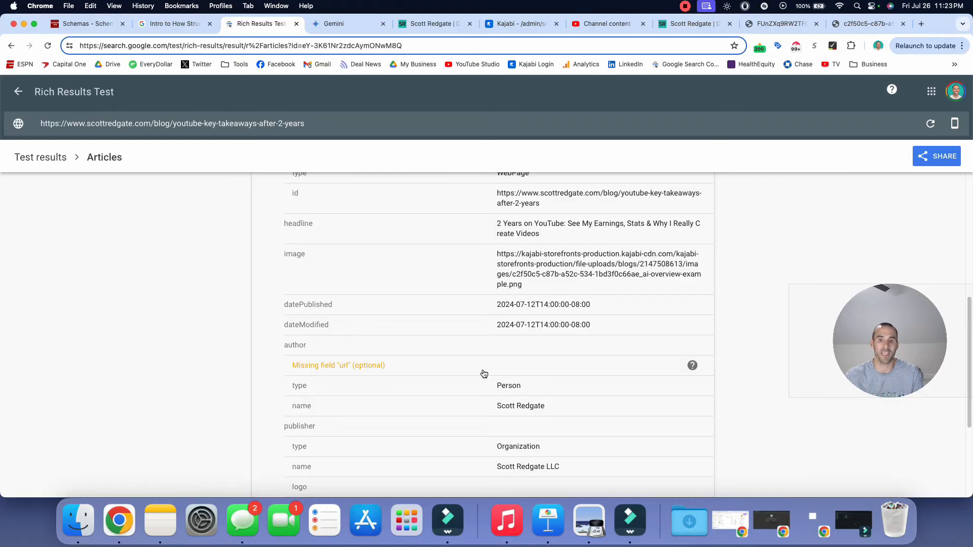
mouse_move(785, 442)
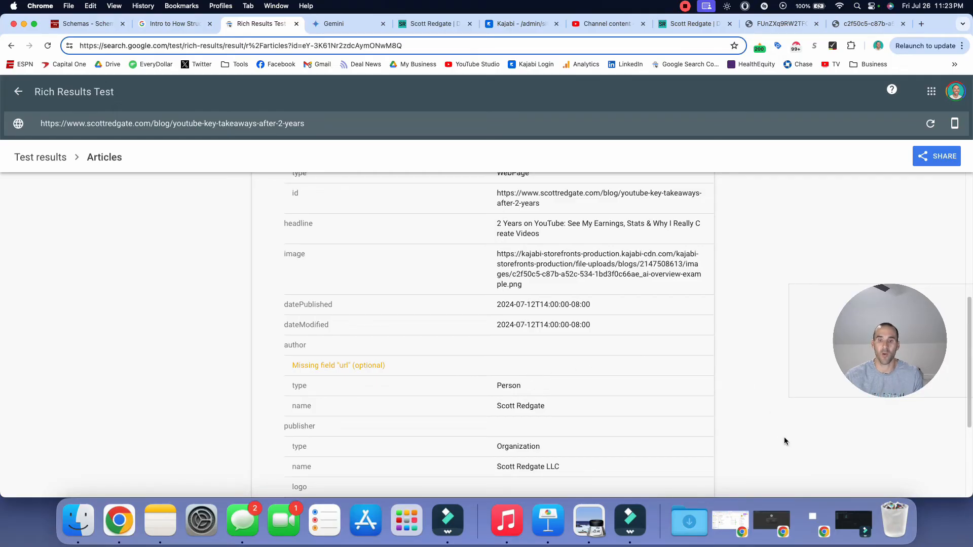
mouse_move(351, 384)
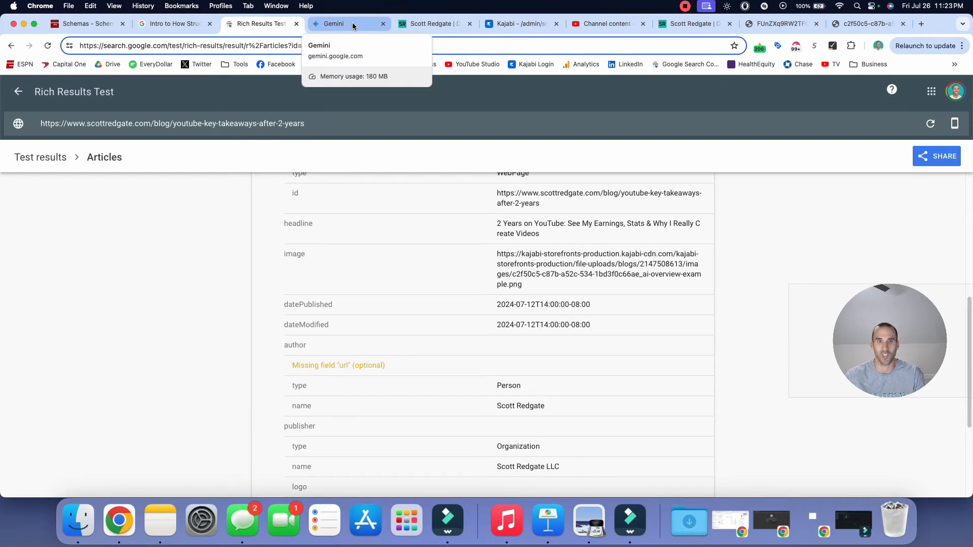
click(349, 24)
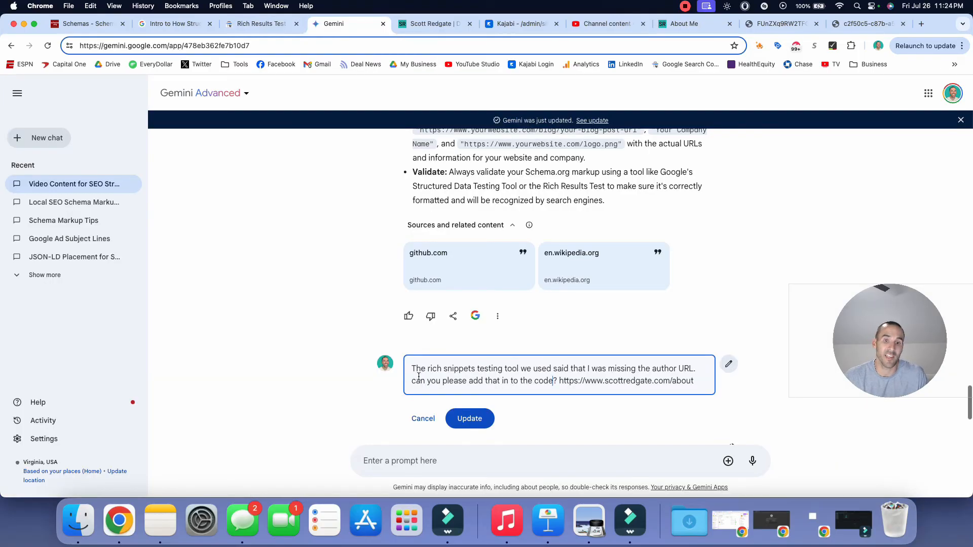
mouse_move(535, 394)
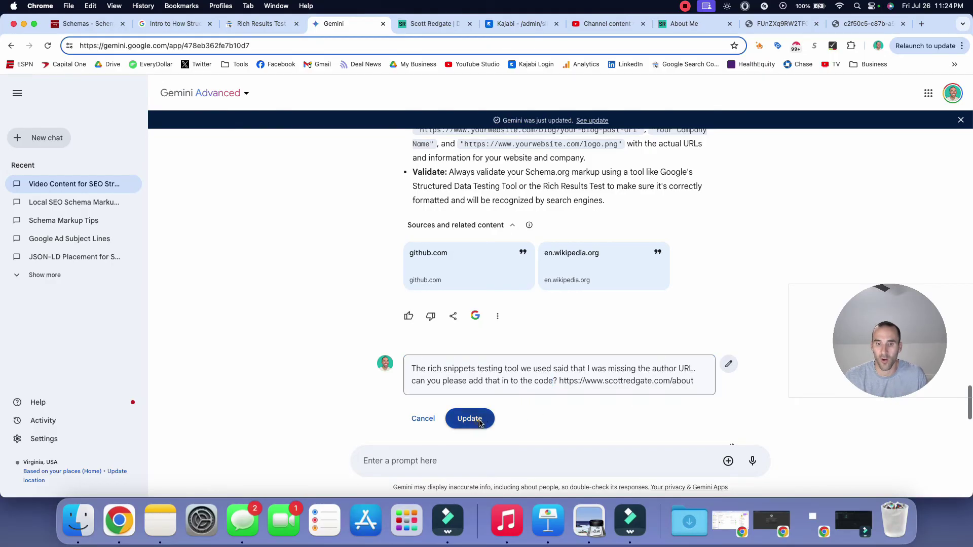
click(470, 418)
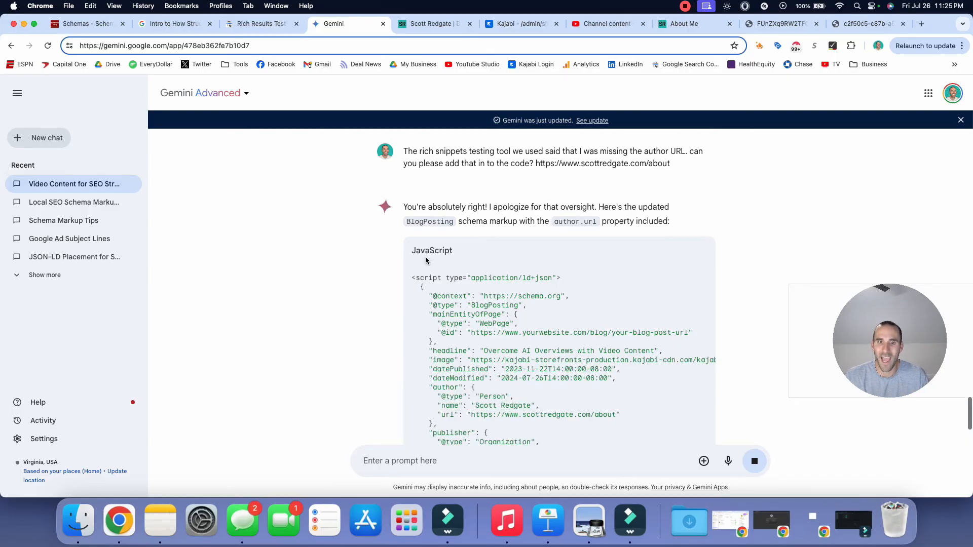
scroll(down, 3)
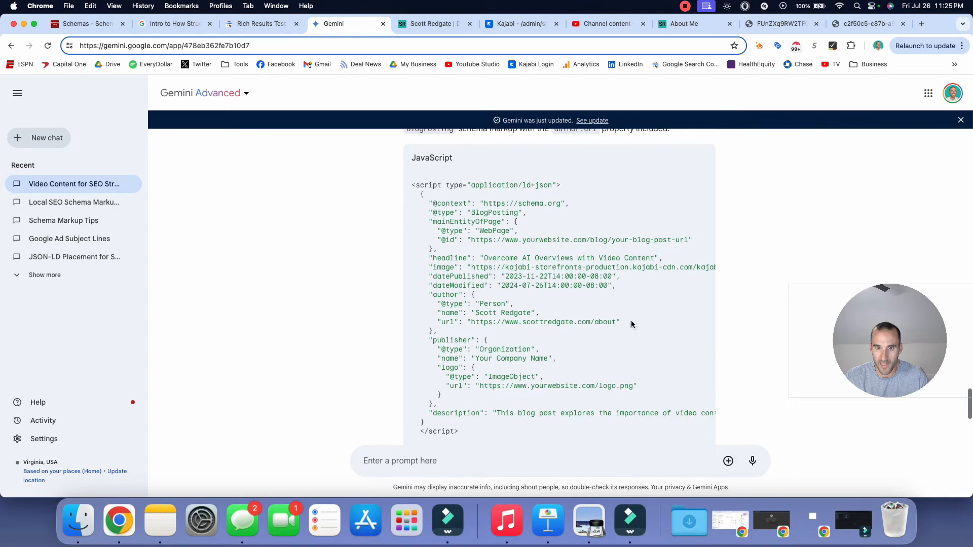
drag(435, 322, 619, 322)
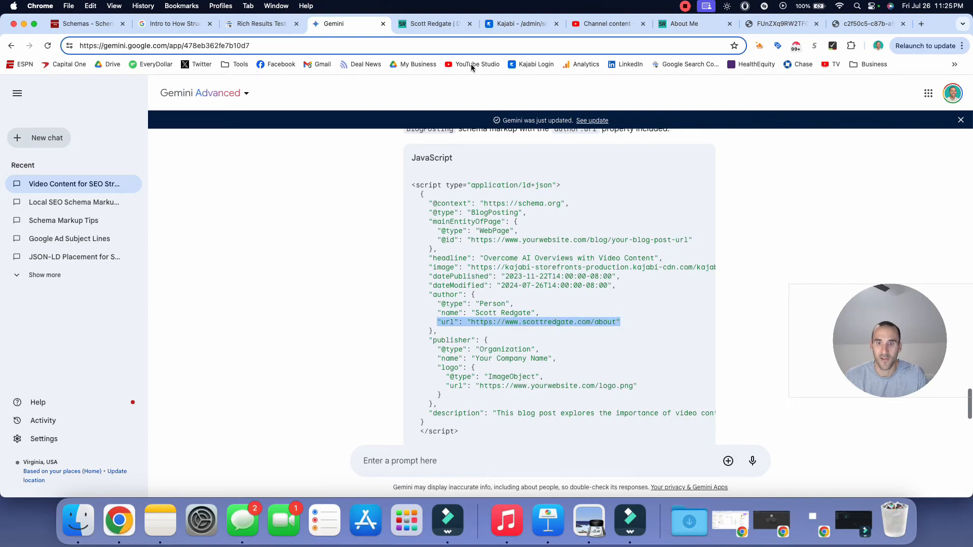
click(517, 24)
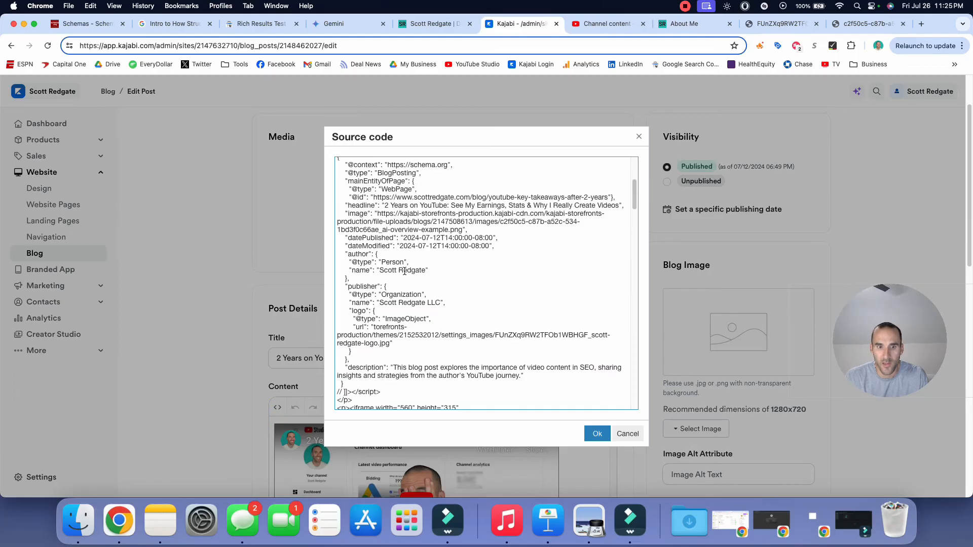
Step: Paste the author url line under the author name in the post's schema and apply it with Ok
click(345, 25)
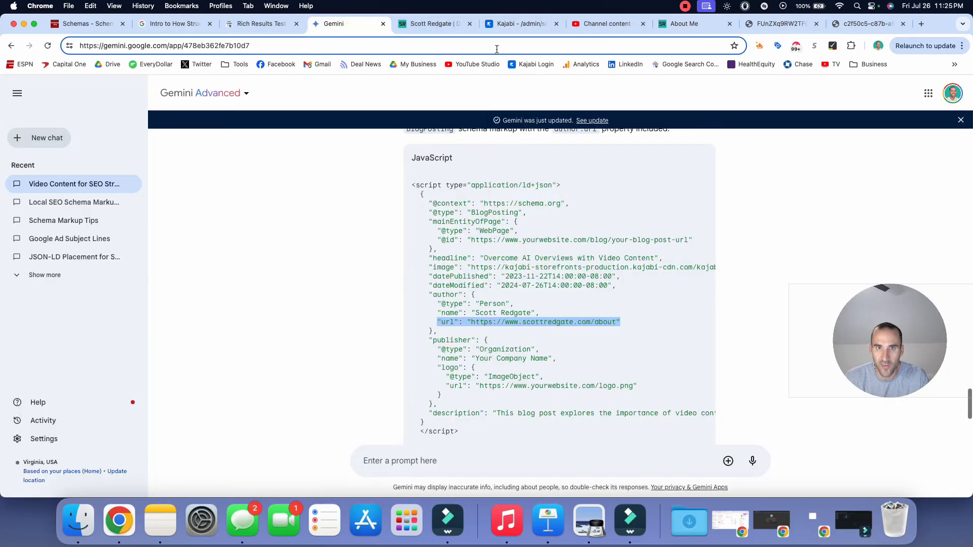
click(520, 24)
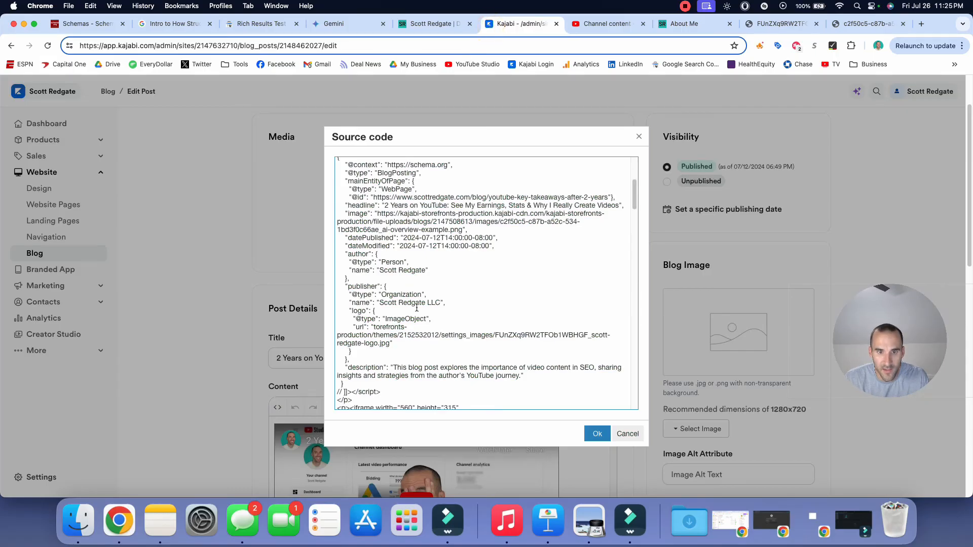
scroll(down, 3)
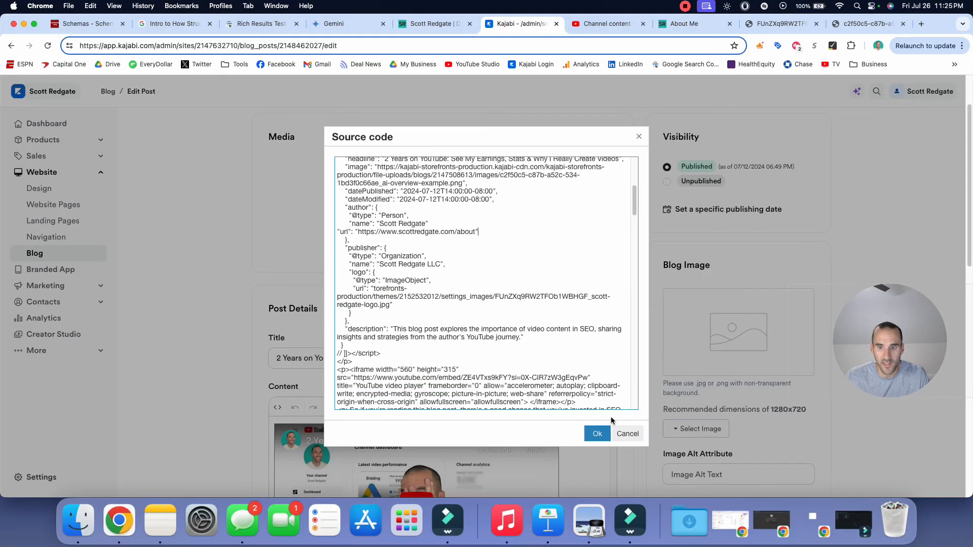
click(597, 433)
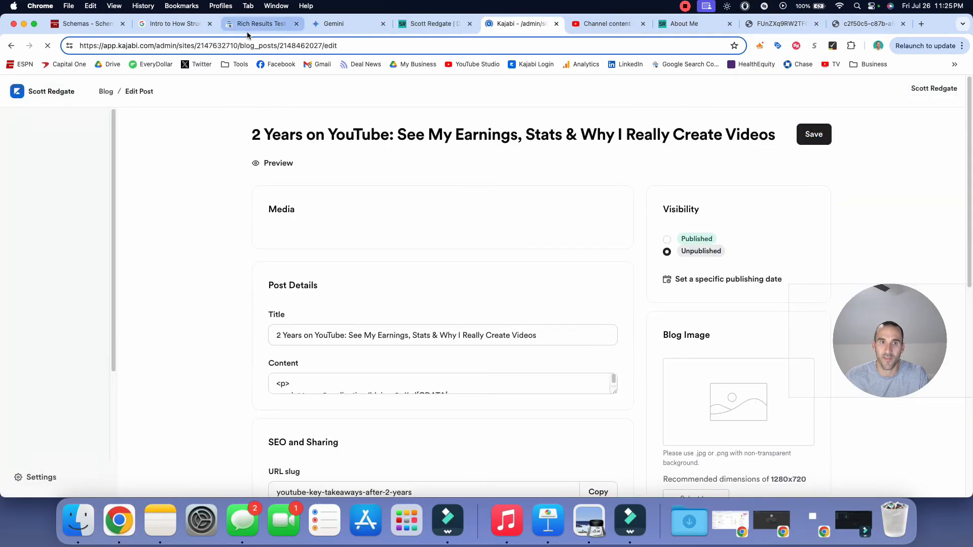
click(258, 24)
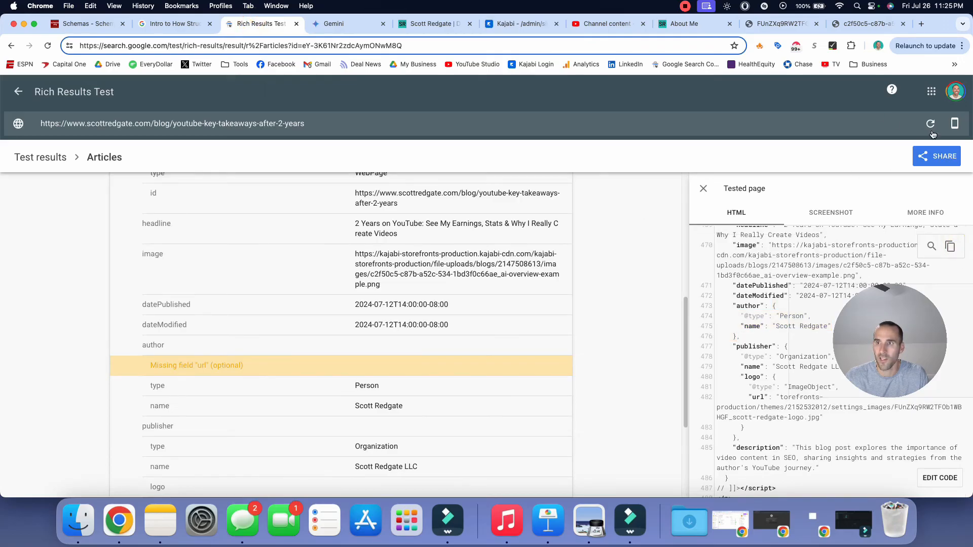
Step: Rerun the Rich Results Test so Articles and Videos both validate without the author warning
click(931, 123)
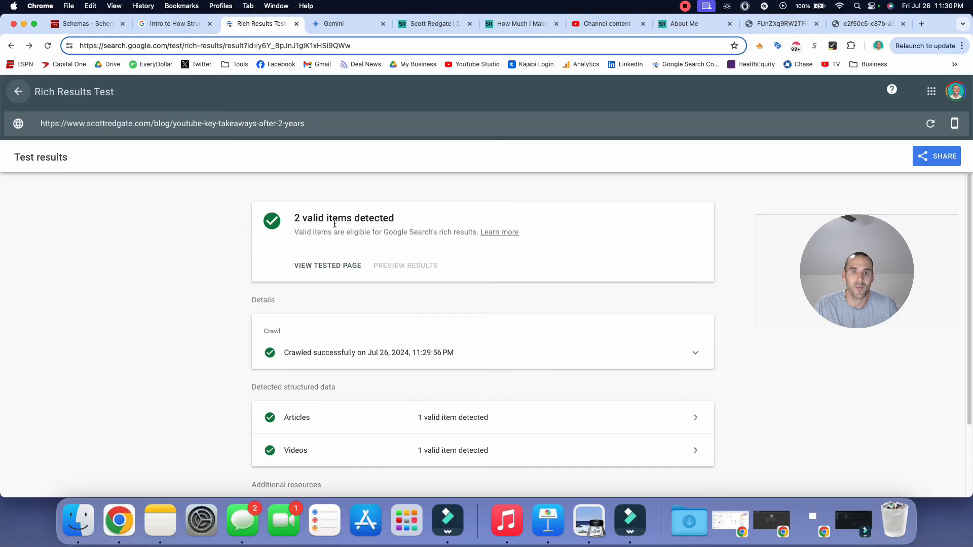
scroll(down, 3)
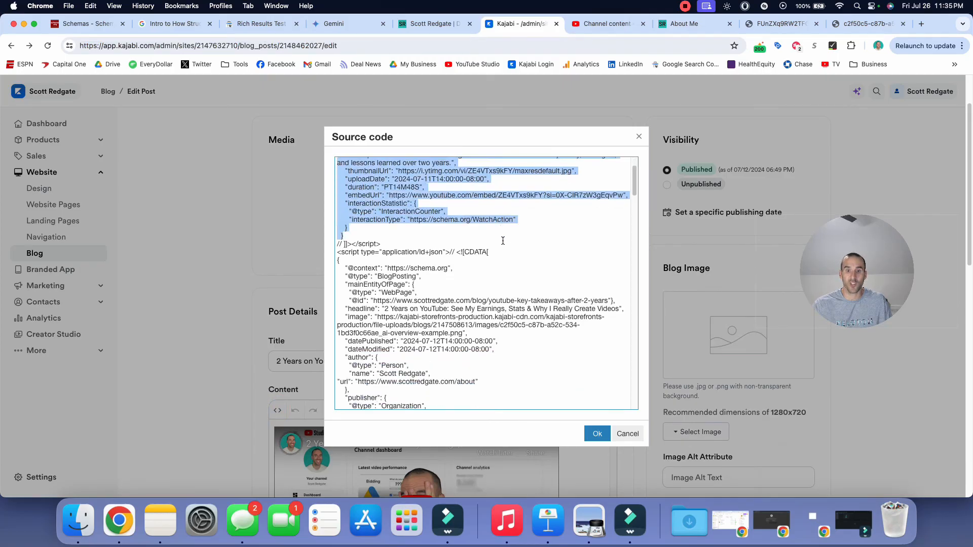
Step: Scroll through the post's JSON-LD VideoObject and BlogPosting scripts with the added author url, then switch to Search Console
scroll(down, 3)
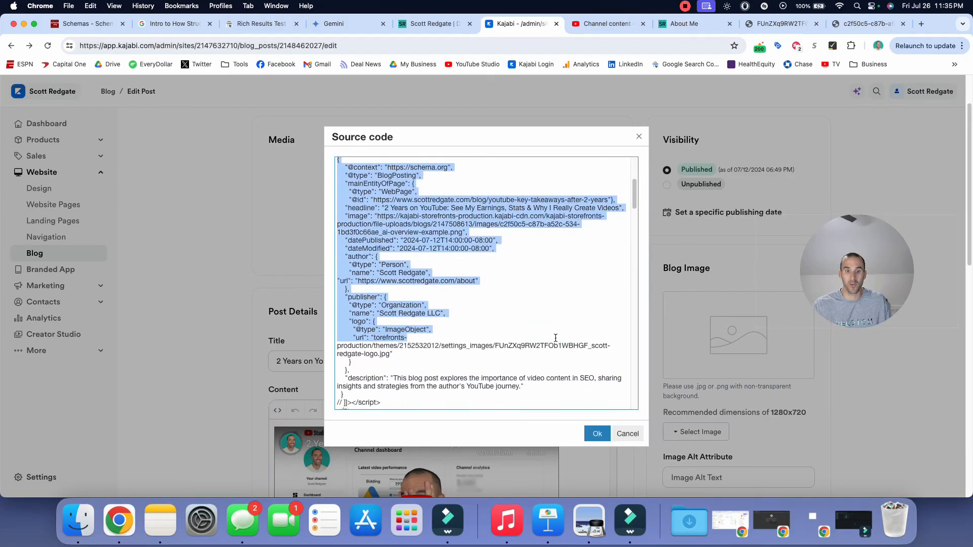
scroll(down, 3)
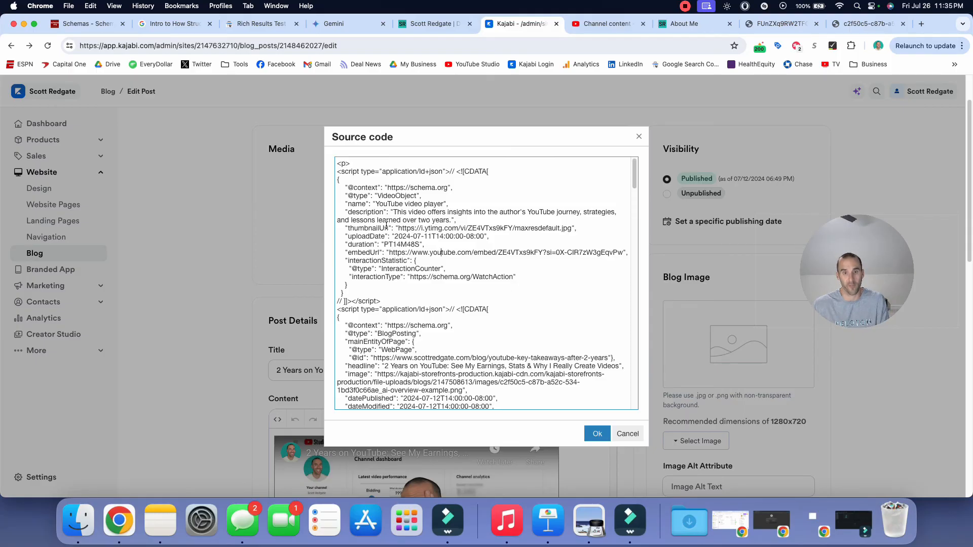
click(250, 24)
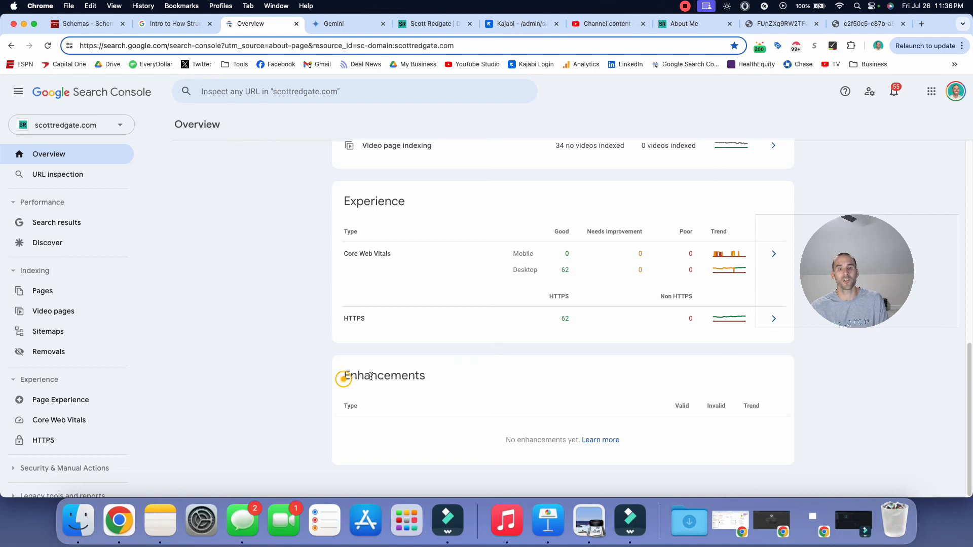
Step: Highlight the Enhancements heading on the scottredgate.com overview, which lists no enhancements yet
double_click(385, 375)
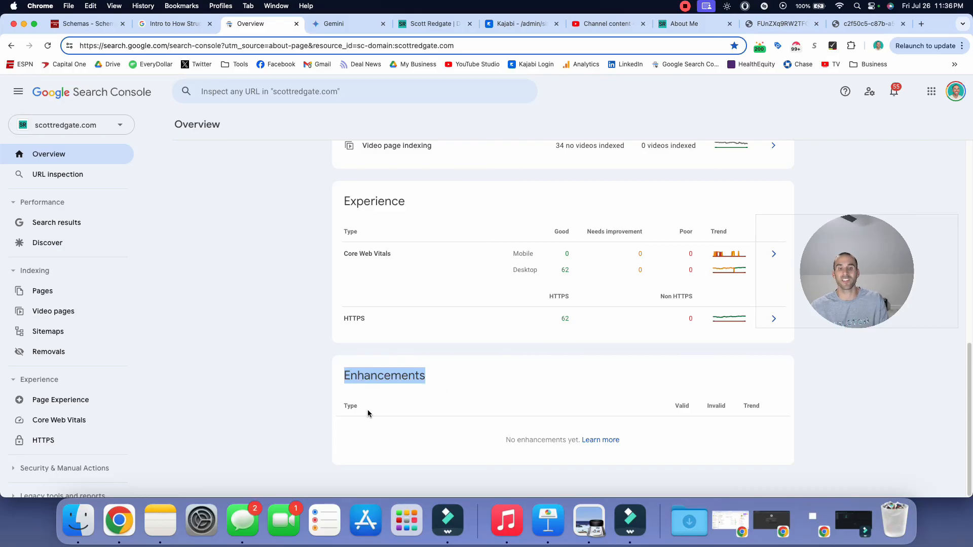
mouse_move(438, 413)
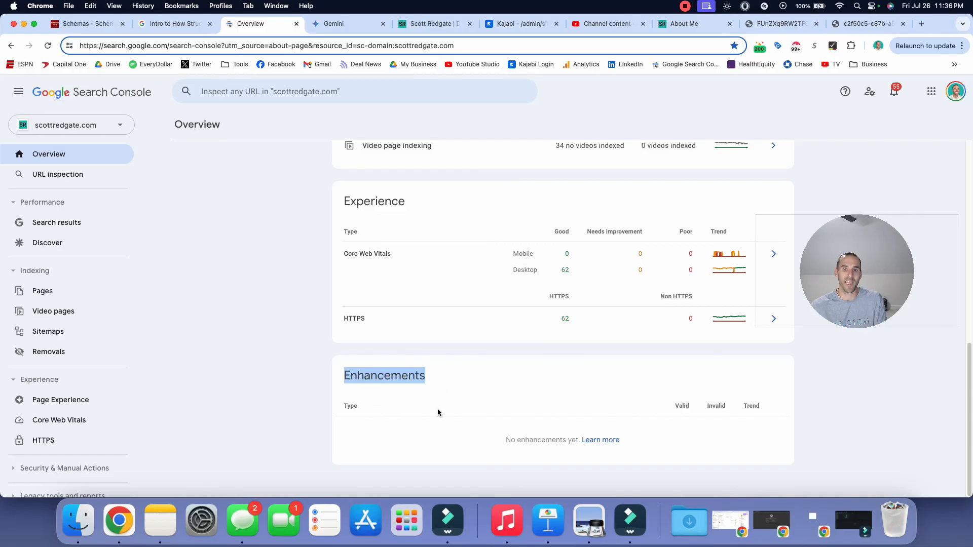